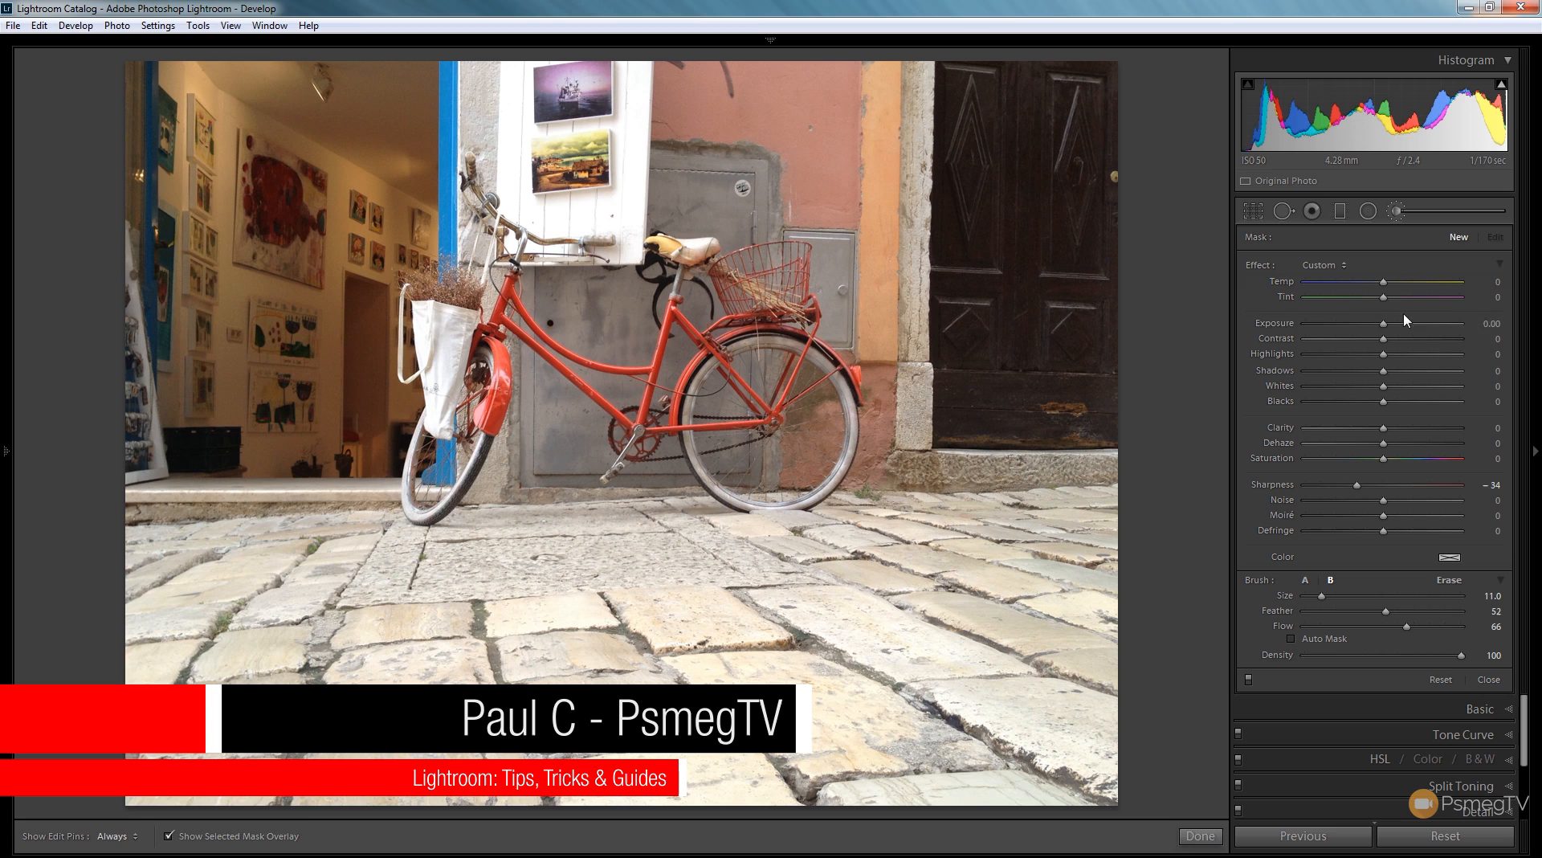
Step: Drag the brush's Sharpness down to about -100 for maximum blur
{"action": "left_click_drag", "start_coordinate": [1358, 485], "coordinate": [1356, 485]}
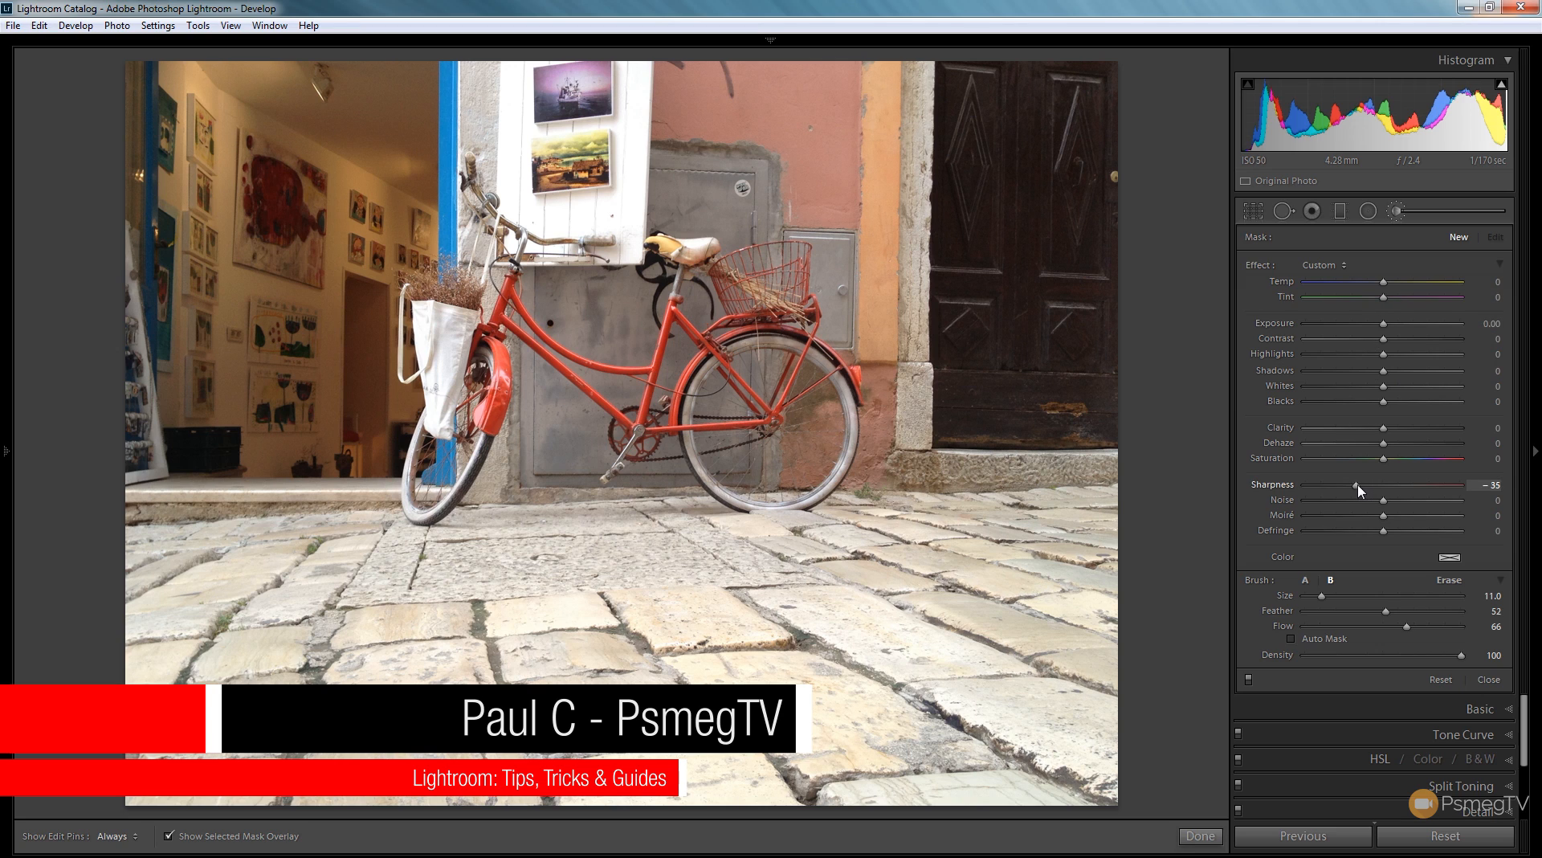
{"action": "left_click_drag", "start_coordinate": [1357, 485], "coordinate": [1305, 485]}
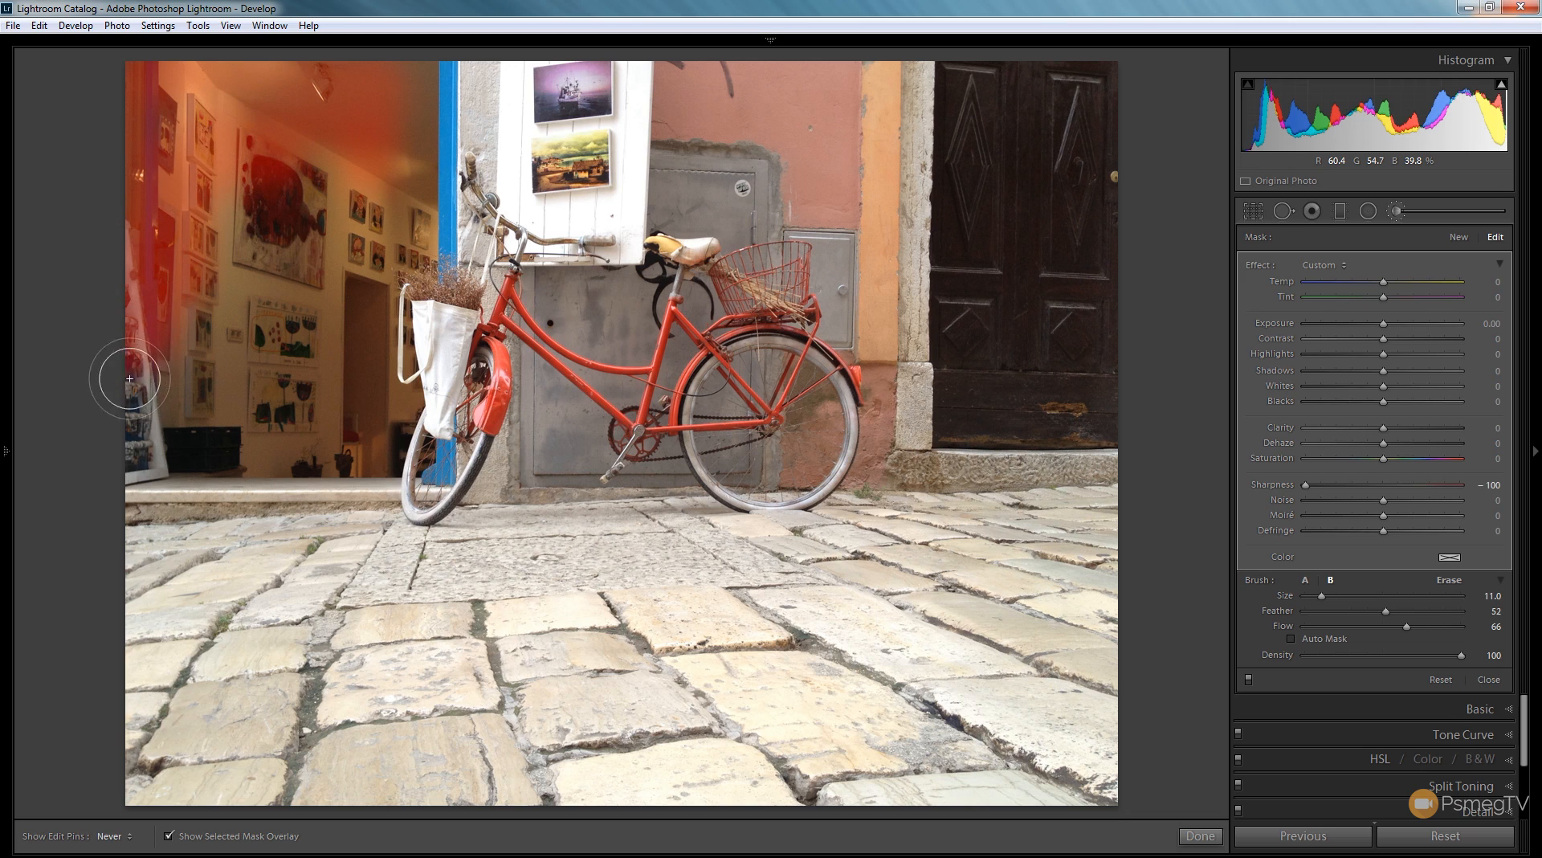
Step: Brush the blur mask over the shop interior's left side, upper walls and paintings
{"action": "left_click_drag", "start_coordinate": [129, 379], "coordinate": [130, 423]}
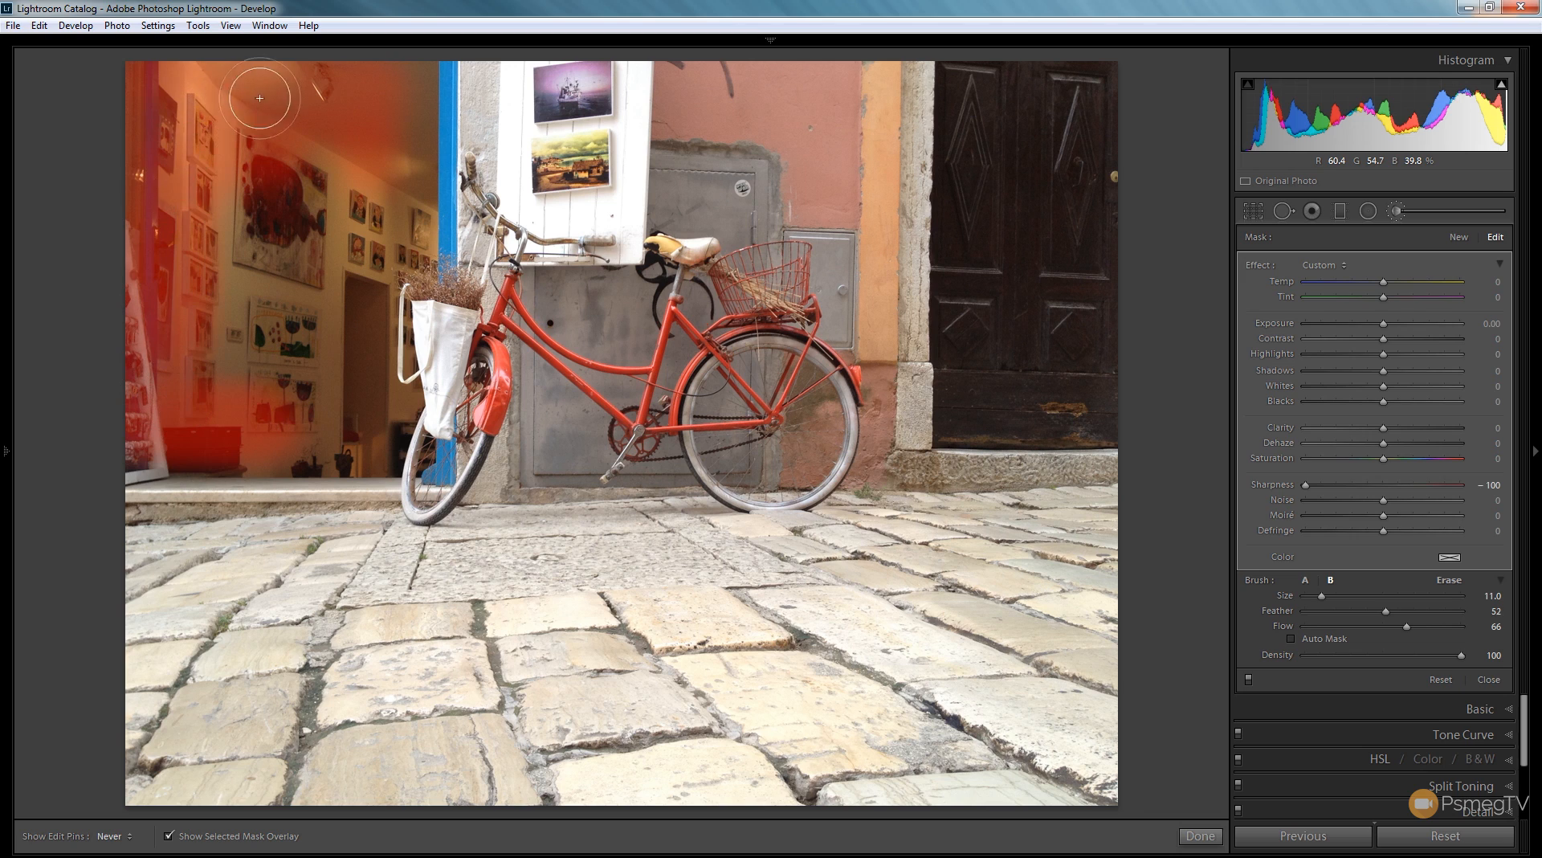
{"action": "mouse_move", "coordinate": [382, 137]}
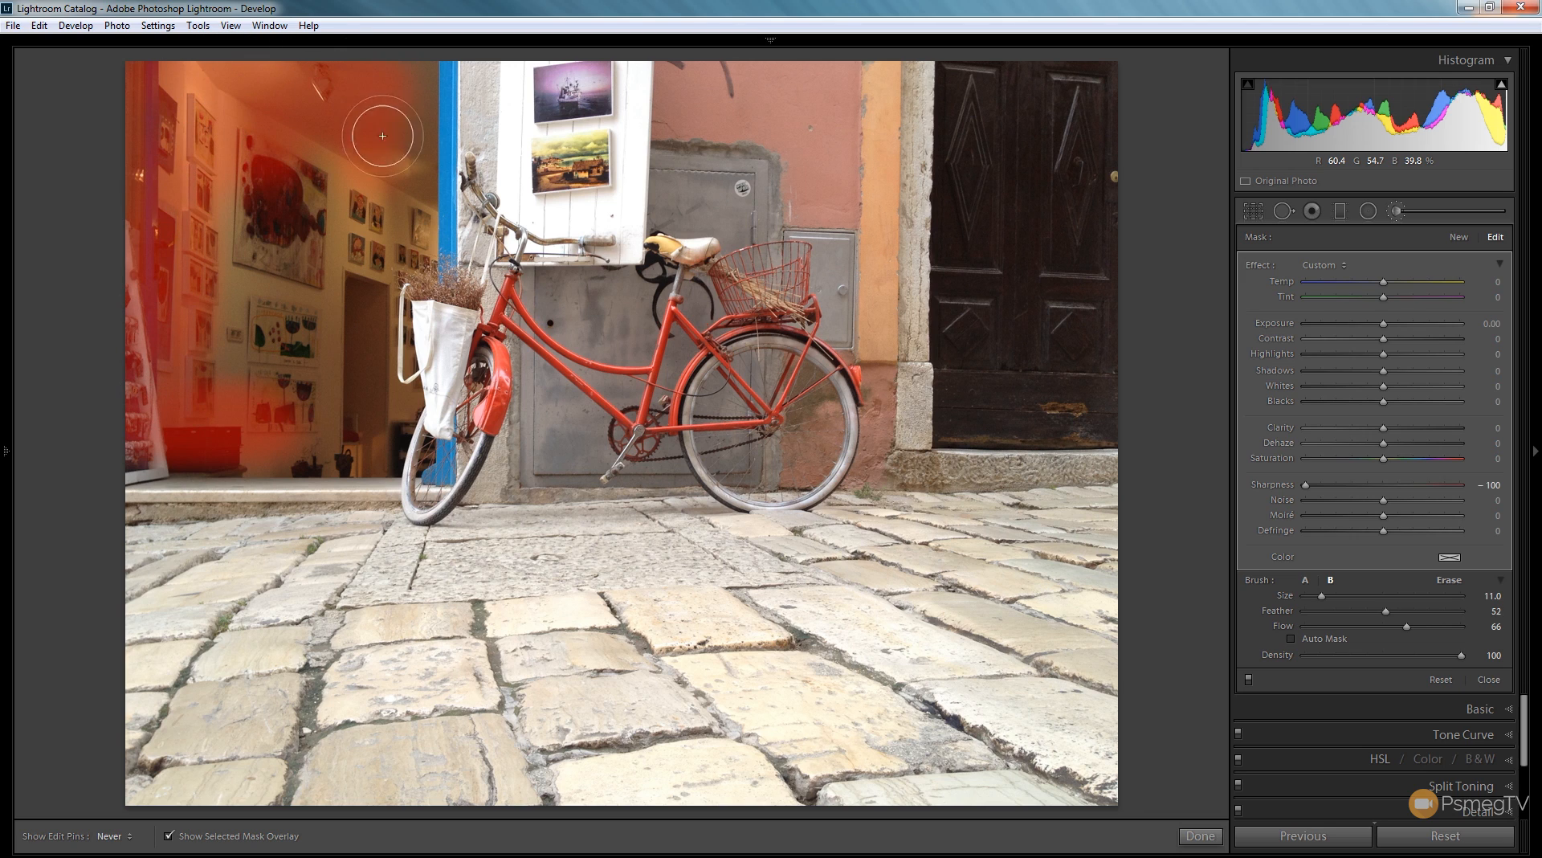
{"action": "left_click_drag", "start_coordinate": [382, 137], "coordinate": [235, 182]}
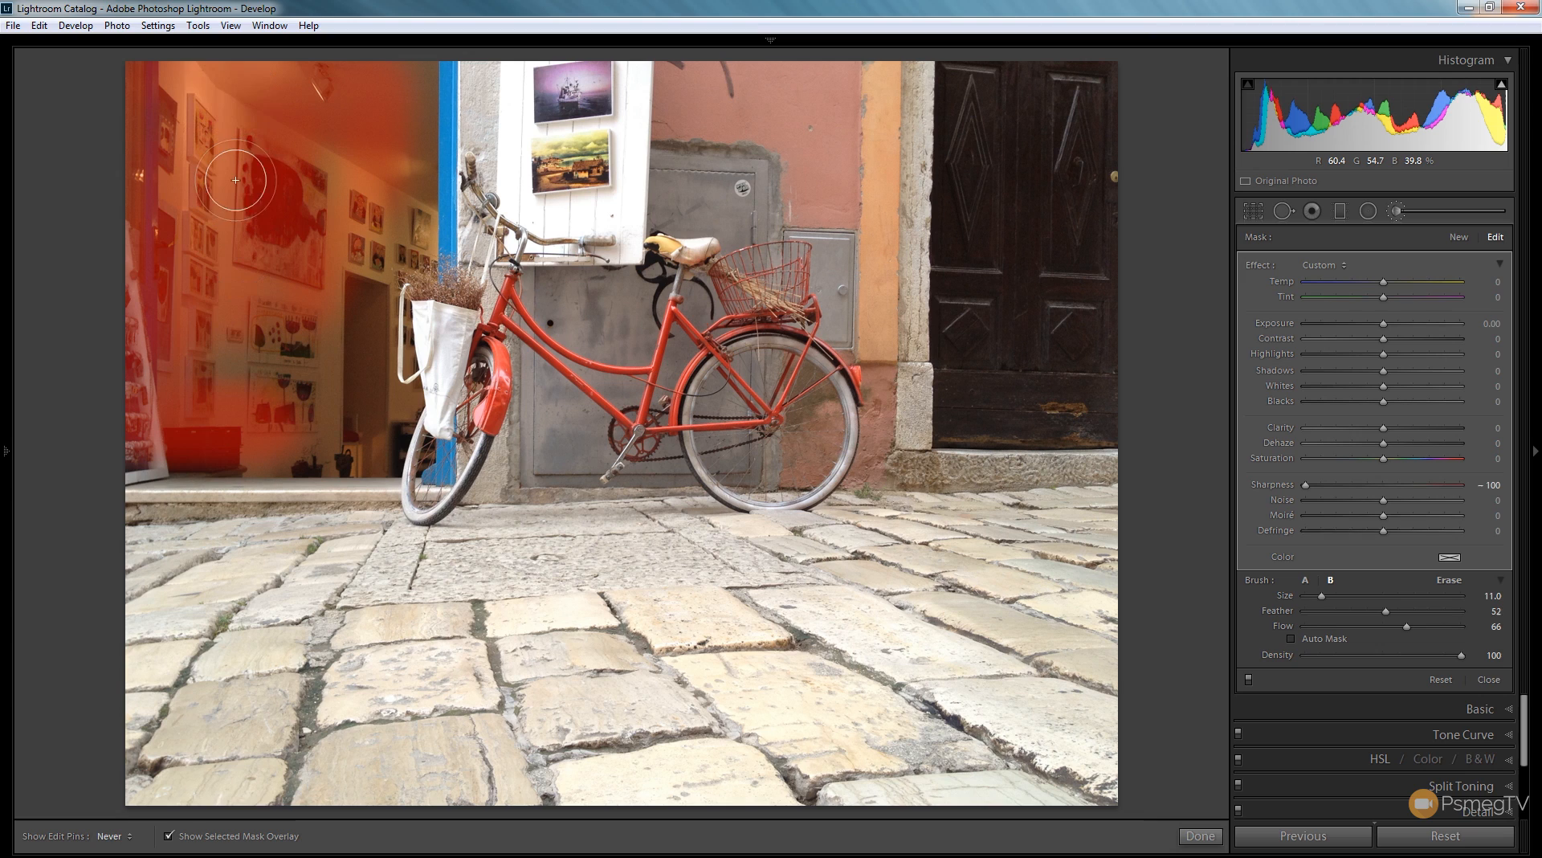
{"action": "left_click_drag", "start_coordinate": [236, 180], "coordinate": [338, 207]}
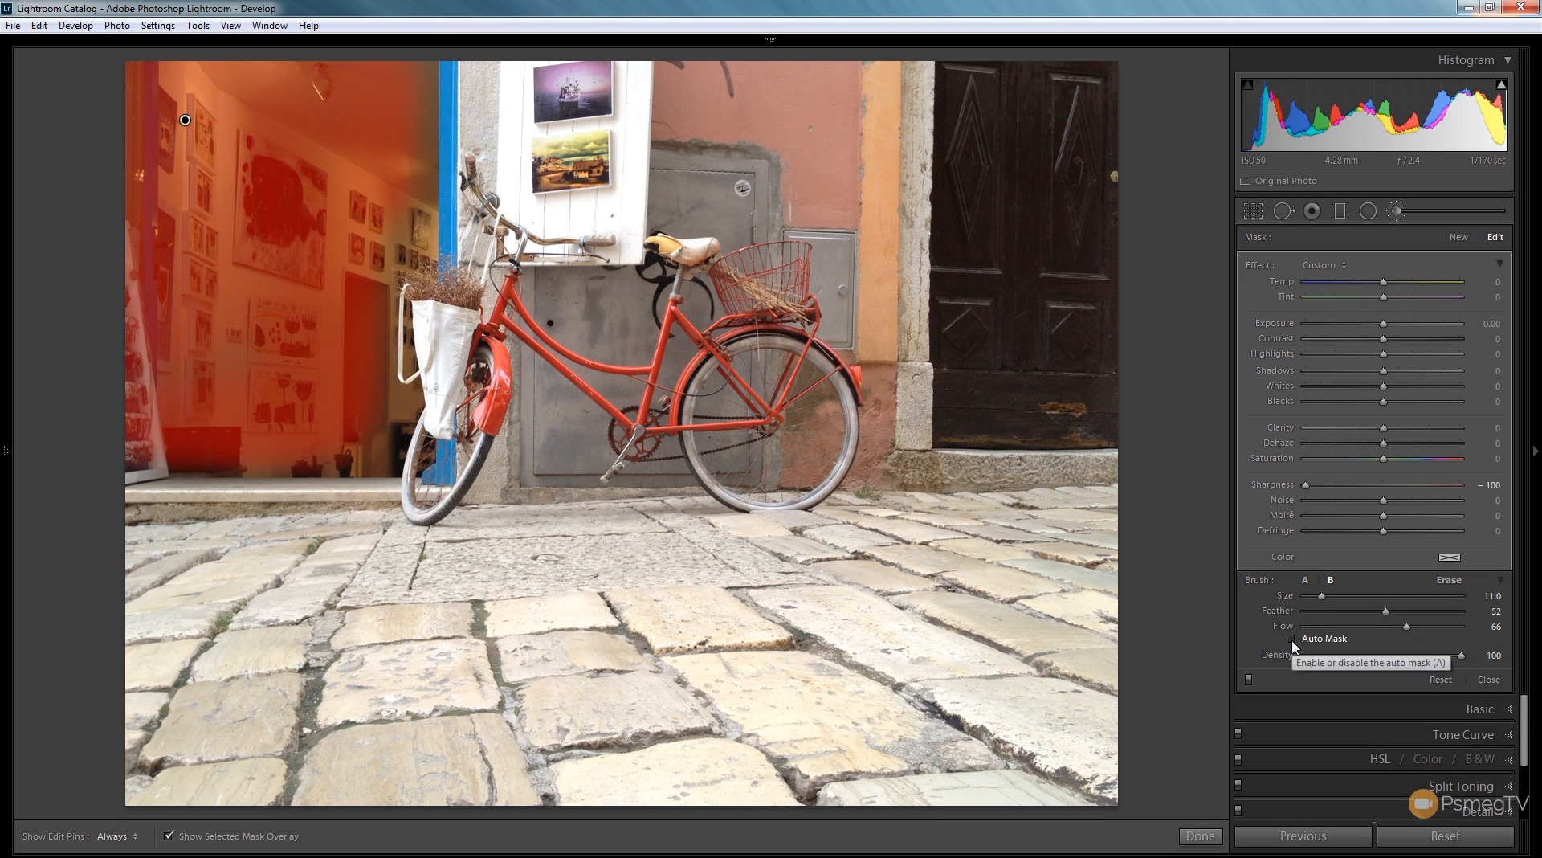
Step: With Auto Mask on, extend the blur mask along the blue door frame and lower interior
{"action": "left_click", "coordinate": [1293, 639]}
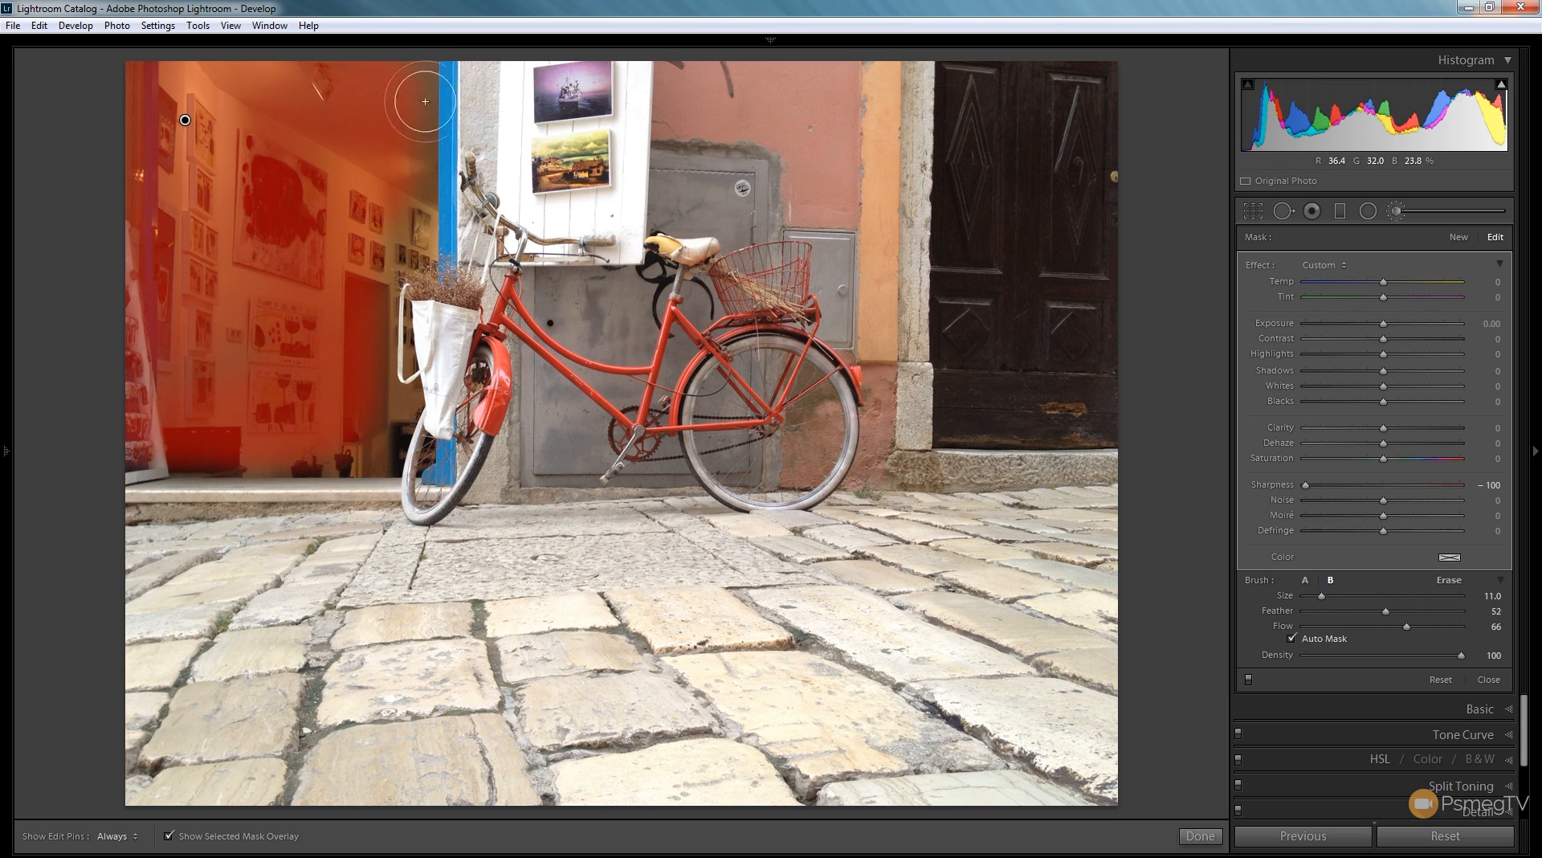
{"action": "left_click_drag", "start_coordinate": [424, 100], "coordinate": [402, 367]}
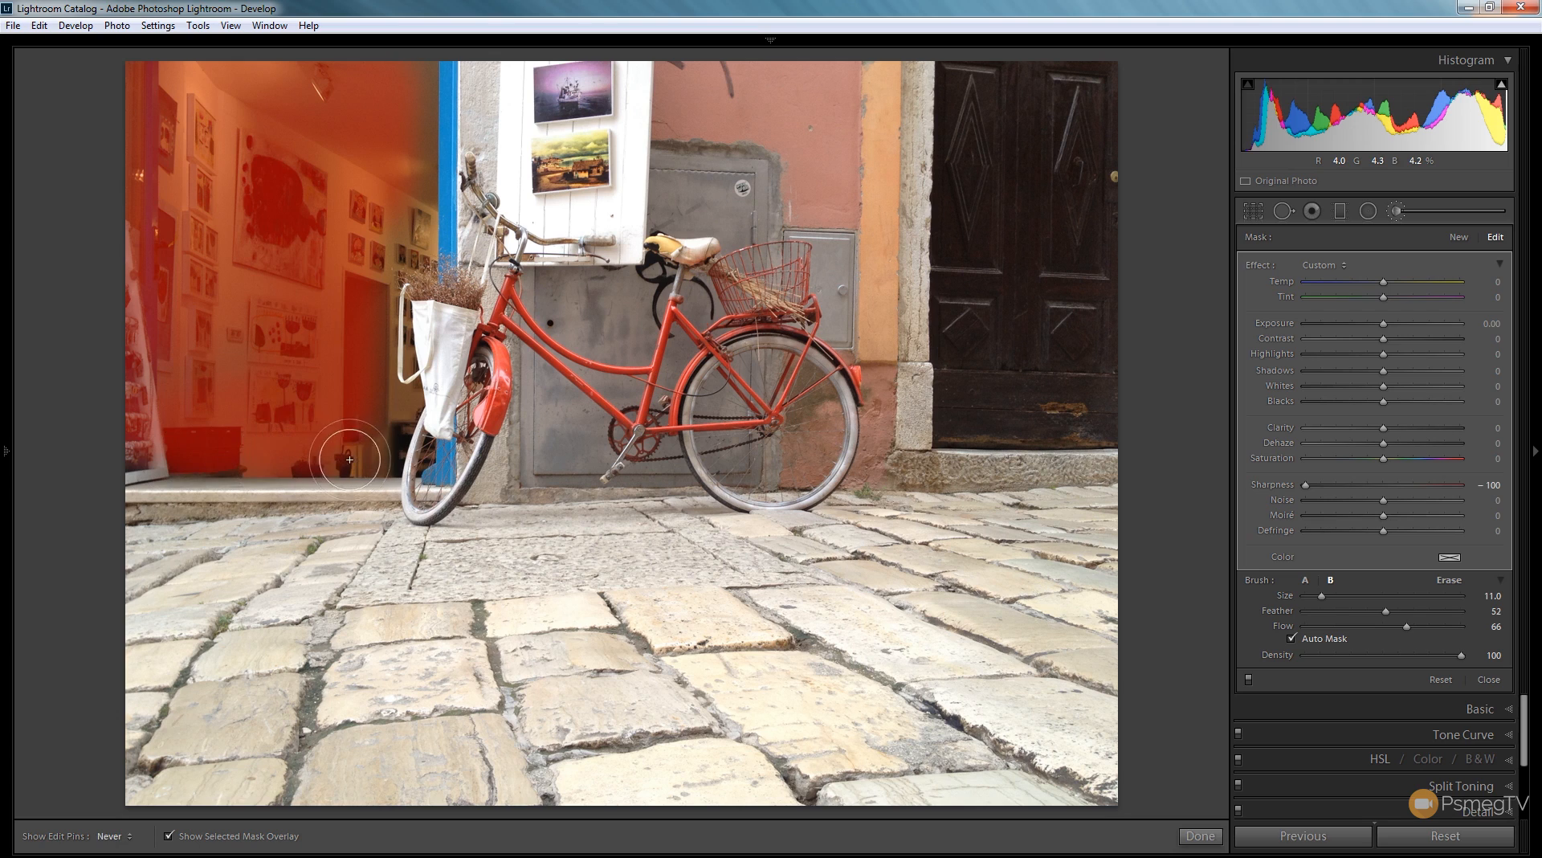
{"action": "left_click_drag", "start_coordinate": [348, 459], "coordinate": [400, 422]}
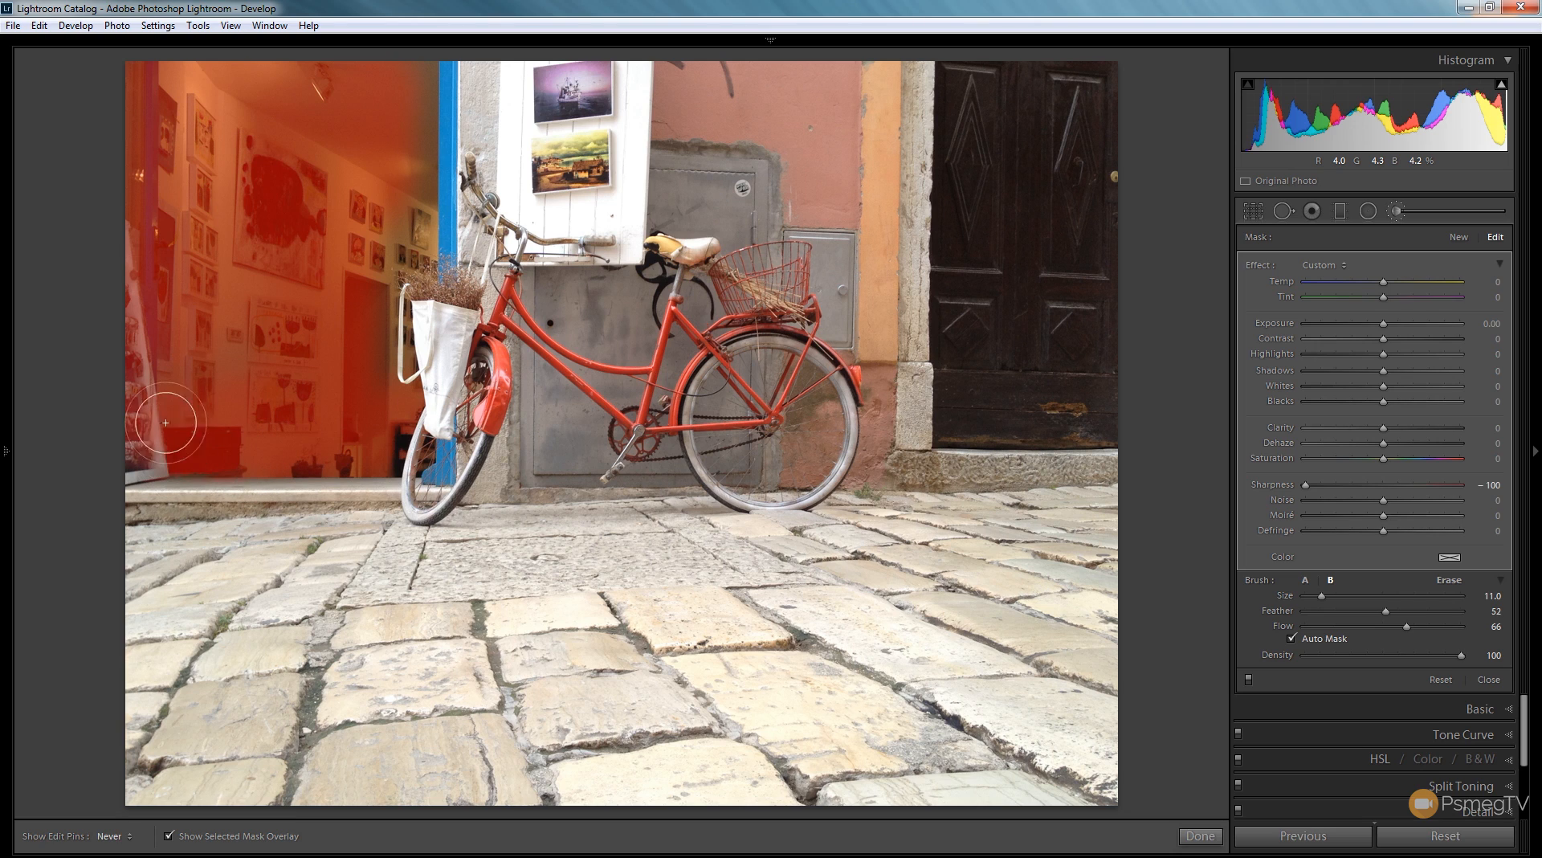
{"action": "mouse_move", "coordinate": [421, 106]}
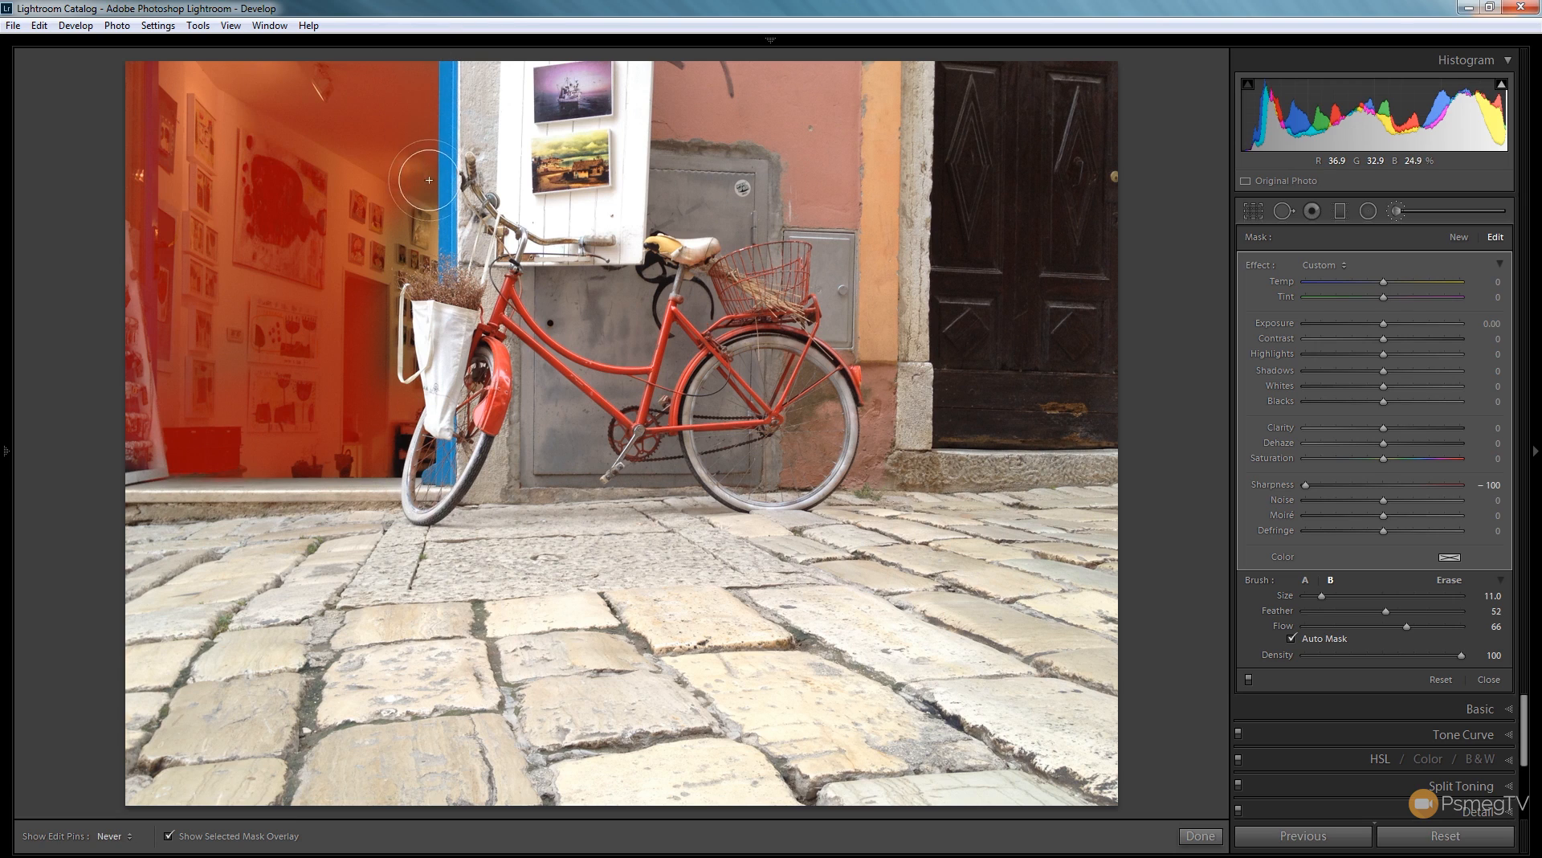
{"action": "mouse_move", "coordinate": [431, 255]}
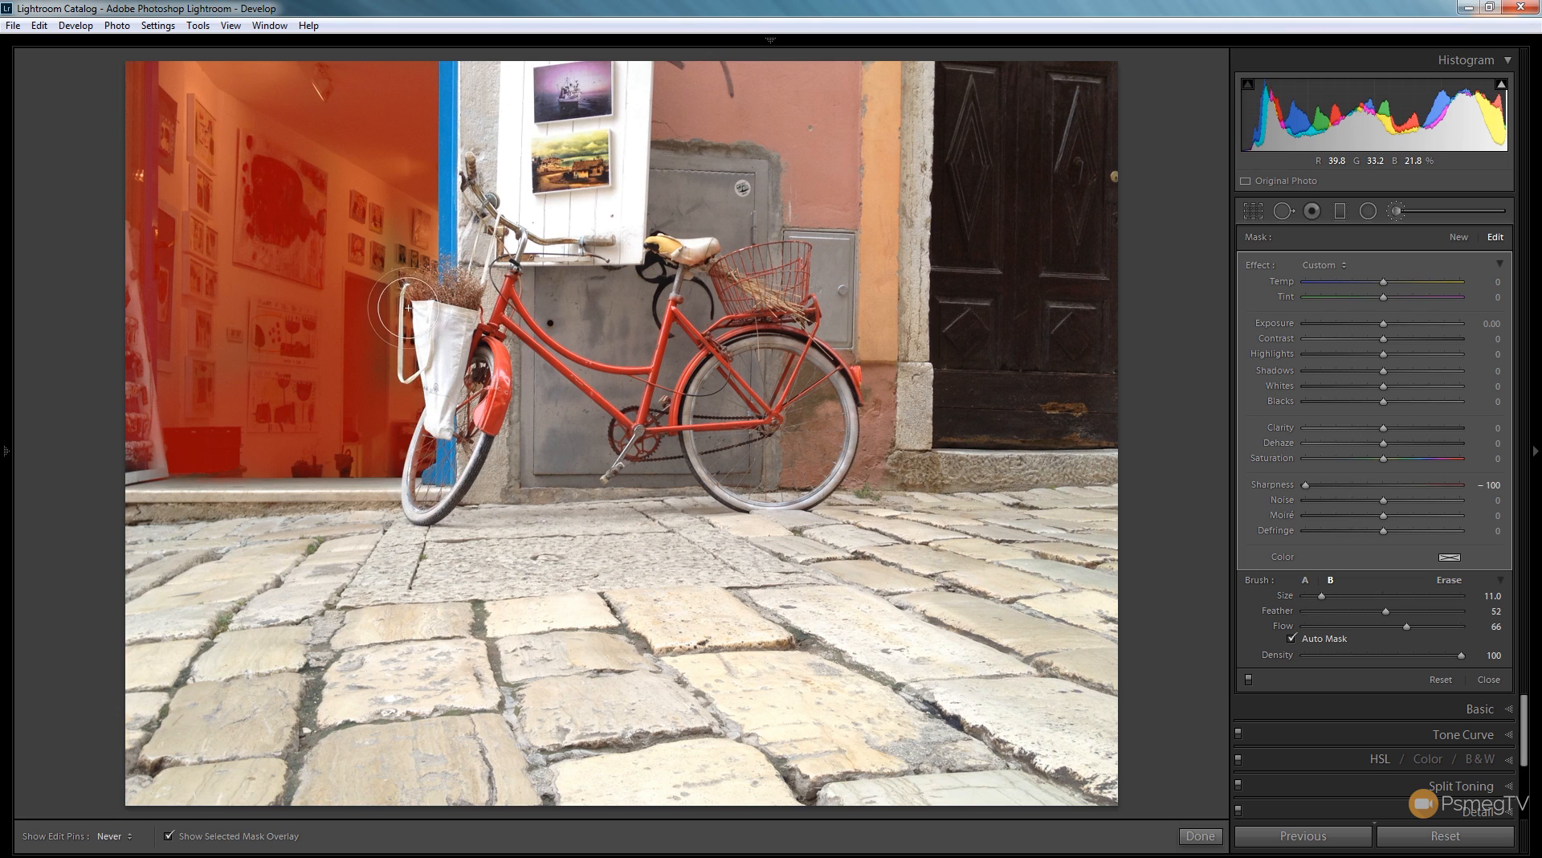
{"action": "mouse_move", "coordinate": [385, 279]}
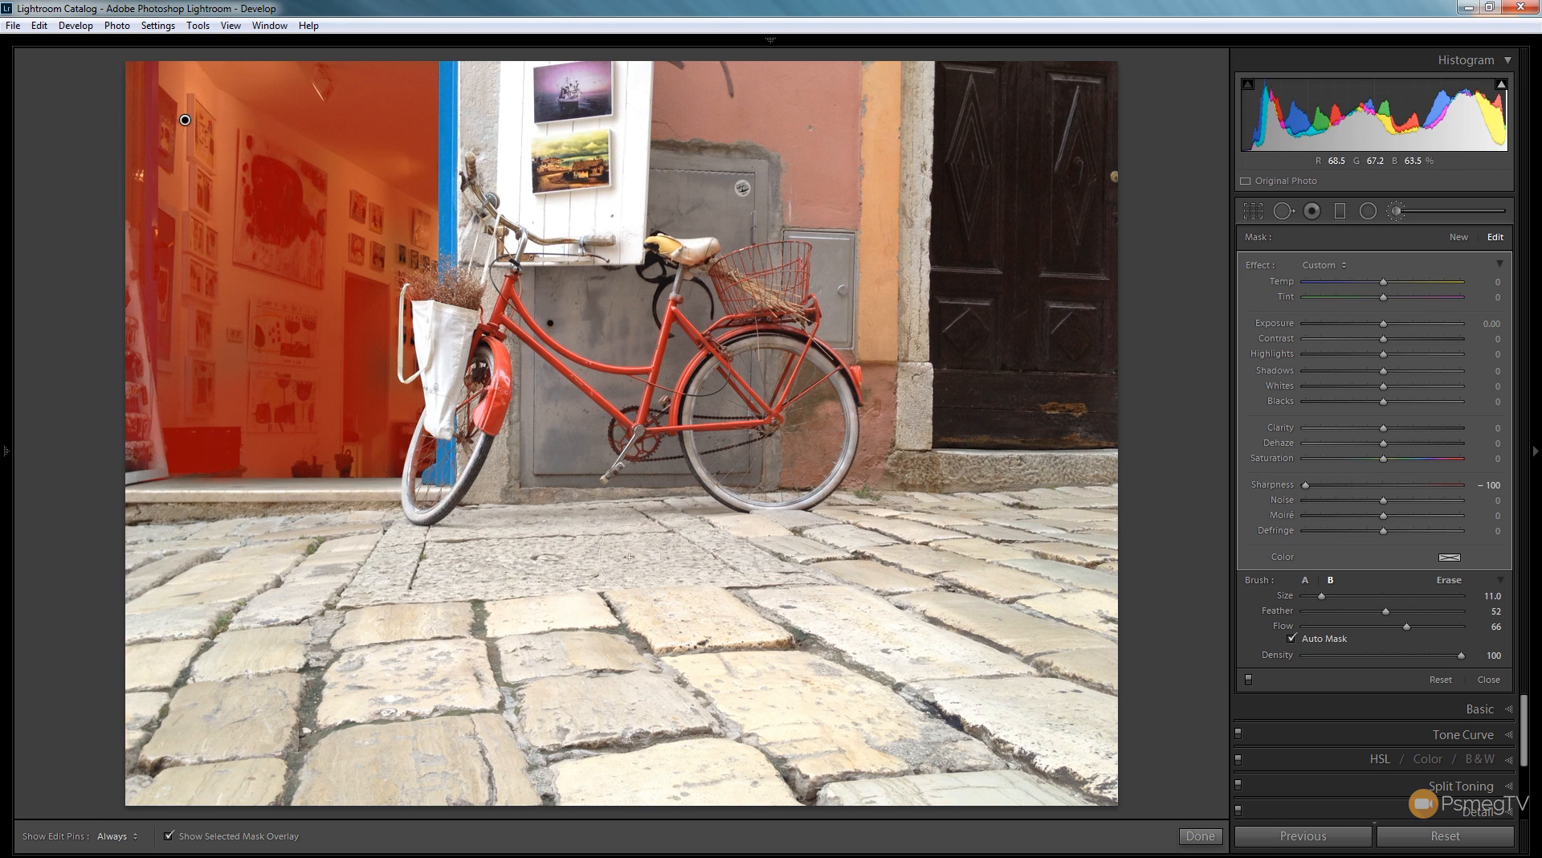
Step: Check the mask overlay and touch up blur along the interior's lower edge and doorway
{"action": "left_click", "coordinate": [169, 835]}
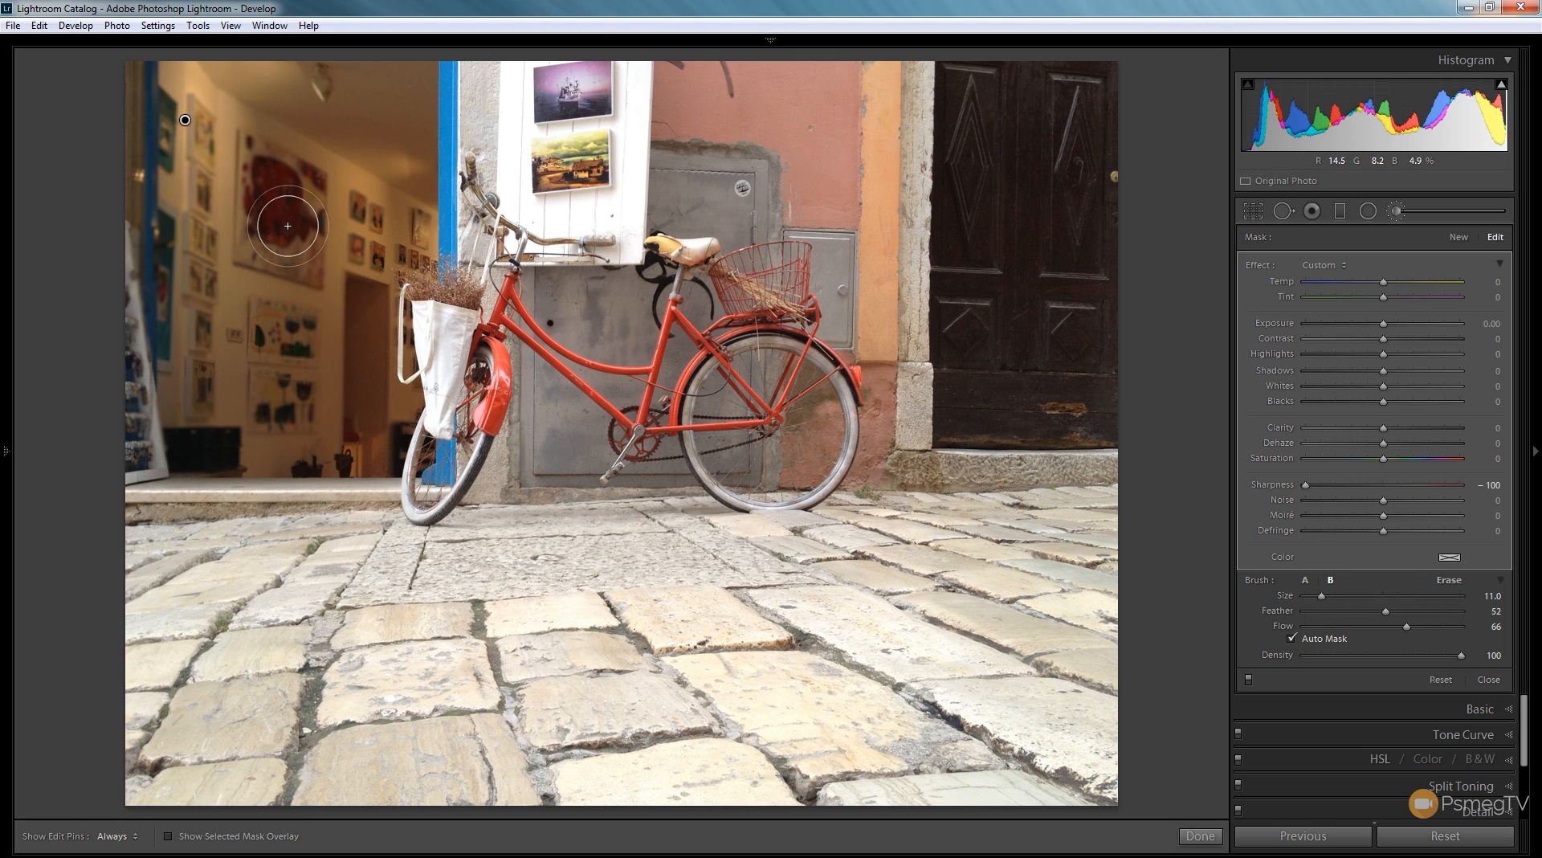
{"action": "left_click", "coordinate": [167, 837]}
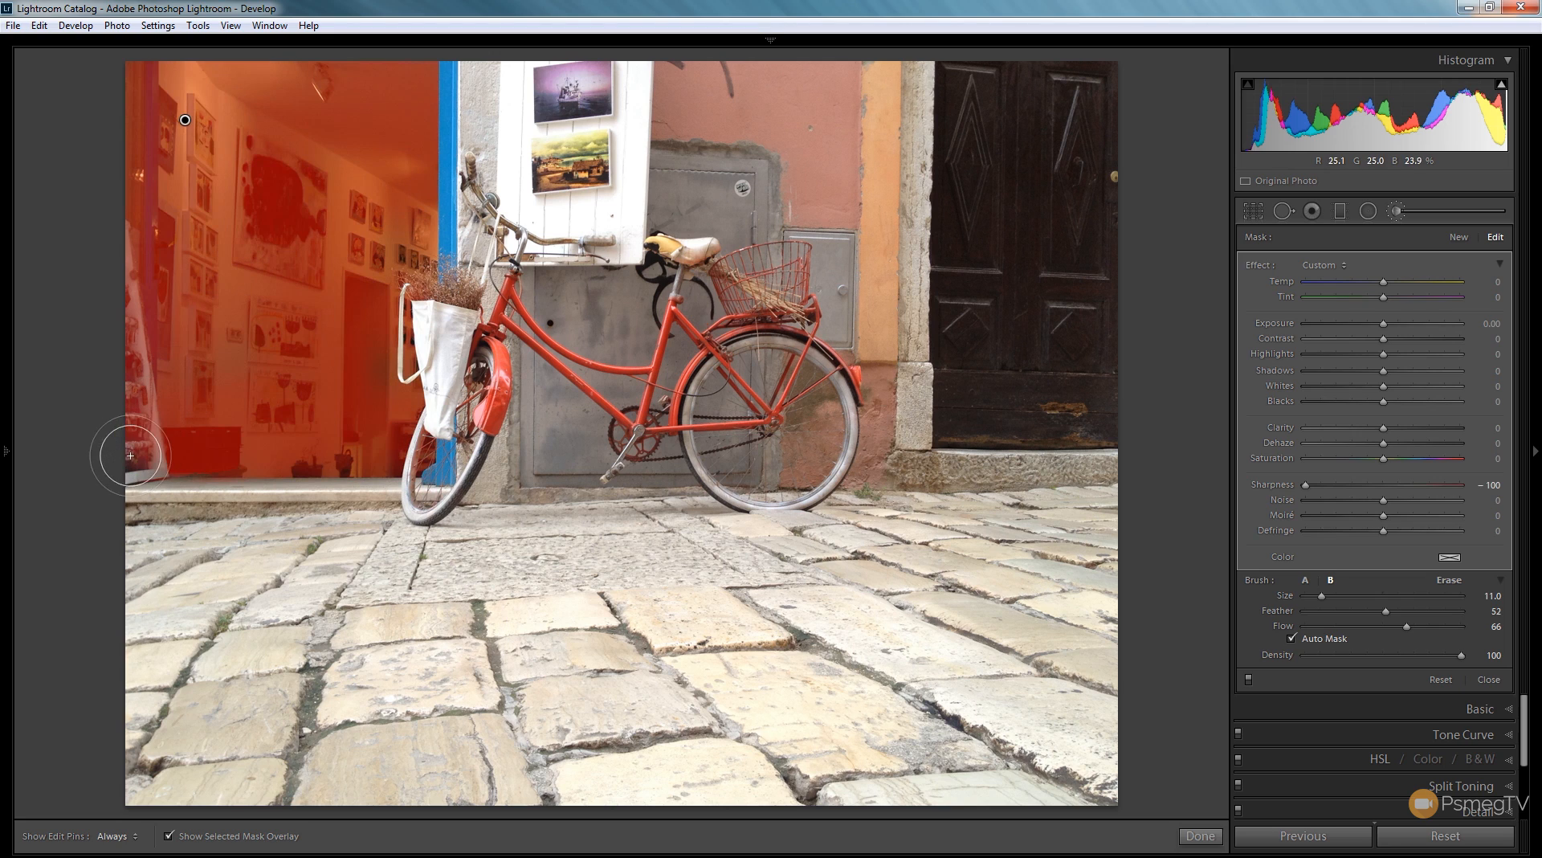
{"action": "left_click", "coordinate": [118, 835]}
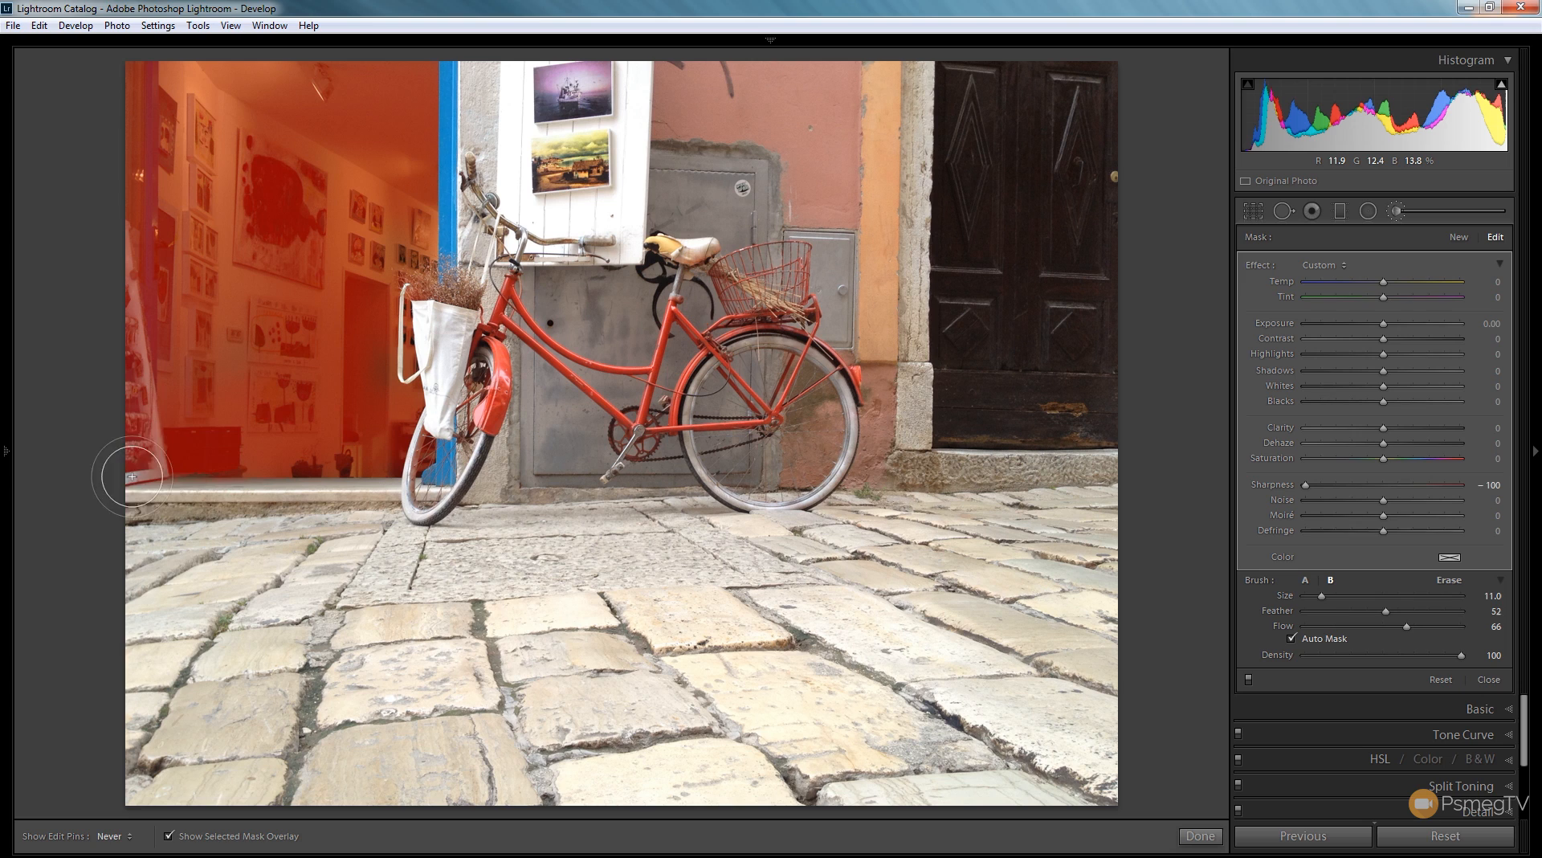
{"action": "mouse_move", "coordinate": [138, 471]}
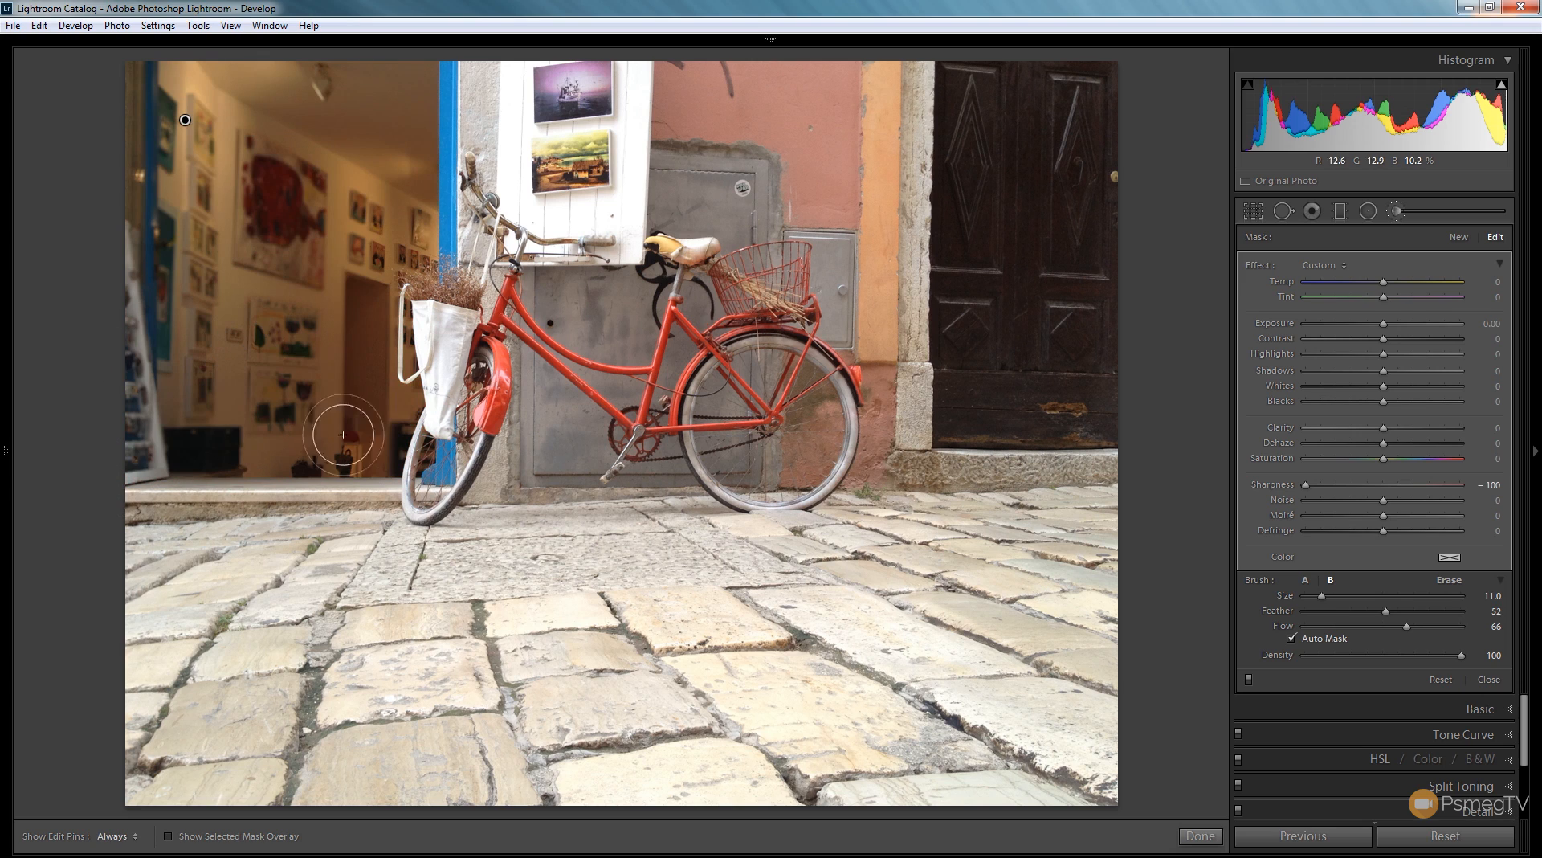
{"action": "left_click", "coordinate": [168, 837]}
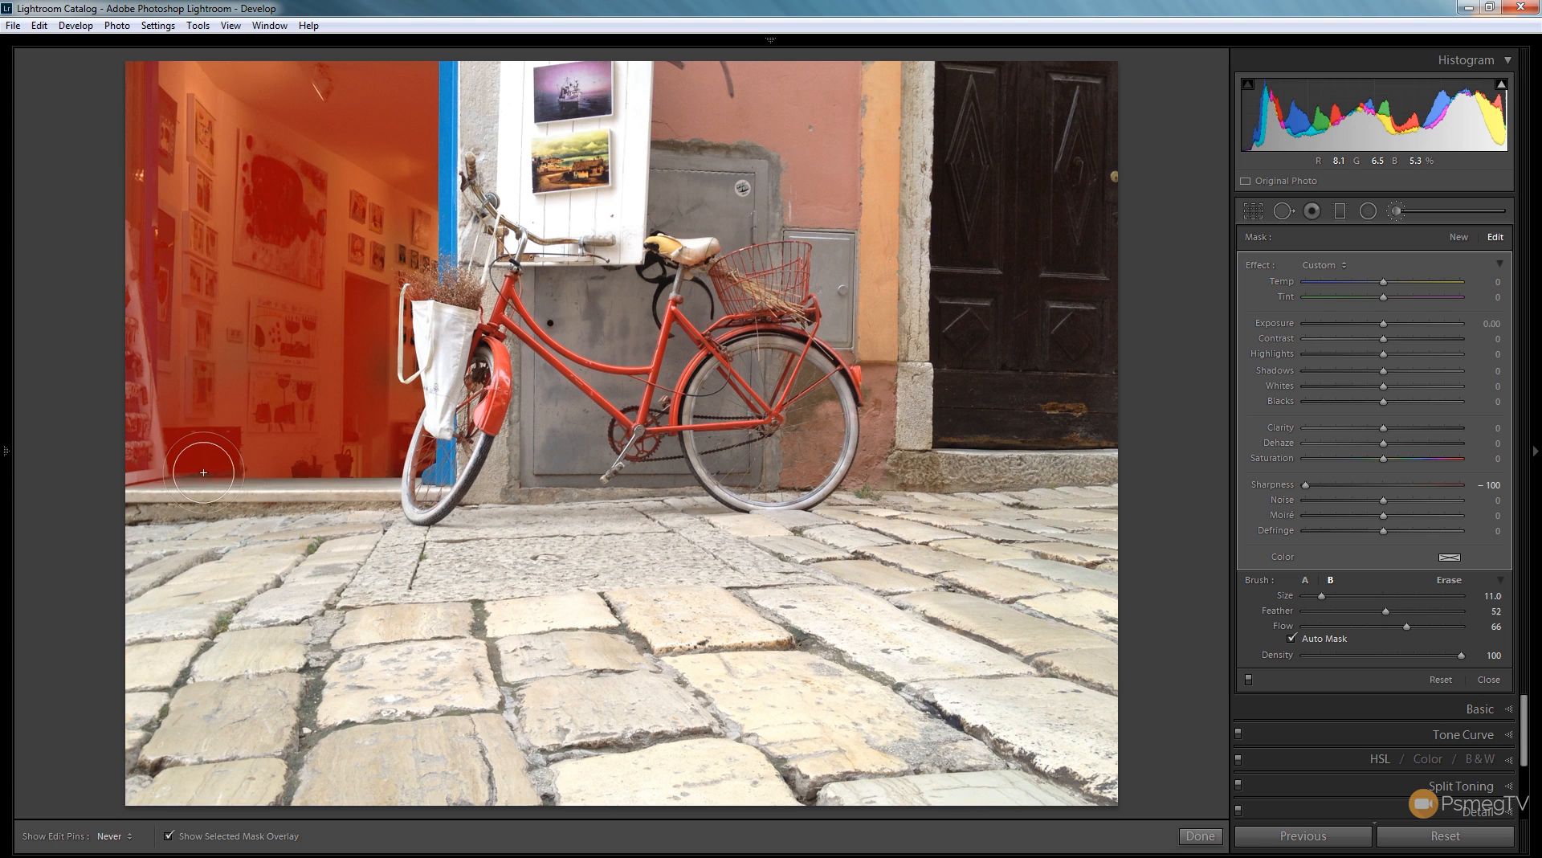
{"action": "left_click_drag", "start_coordinate": [204, 472], "coordinate": [318, 459]}
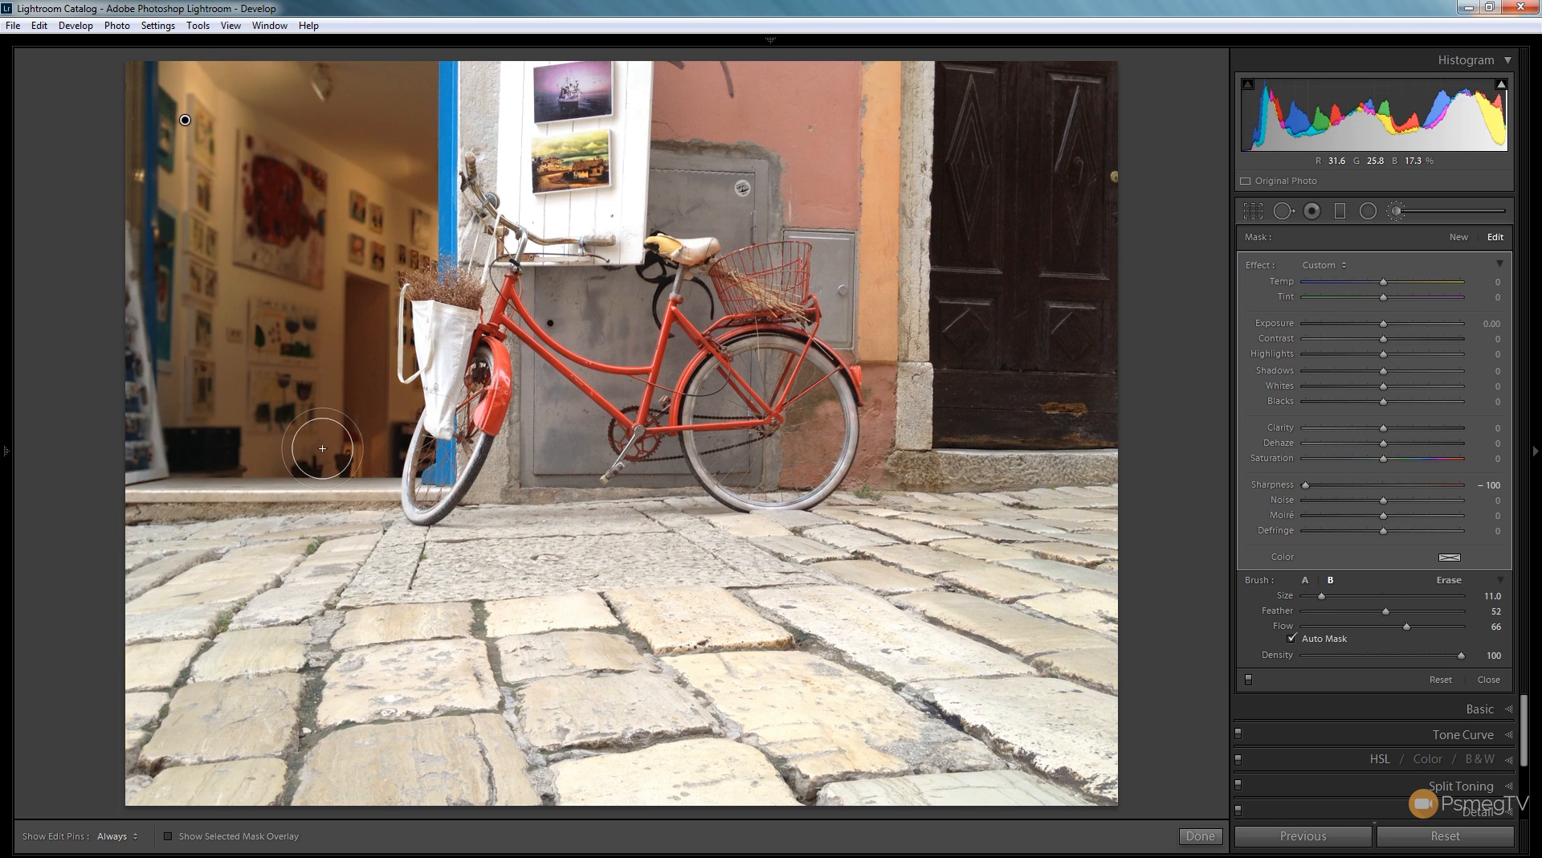
{"action": "mouse_move", "coordinate": [378, 203]}
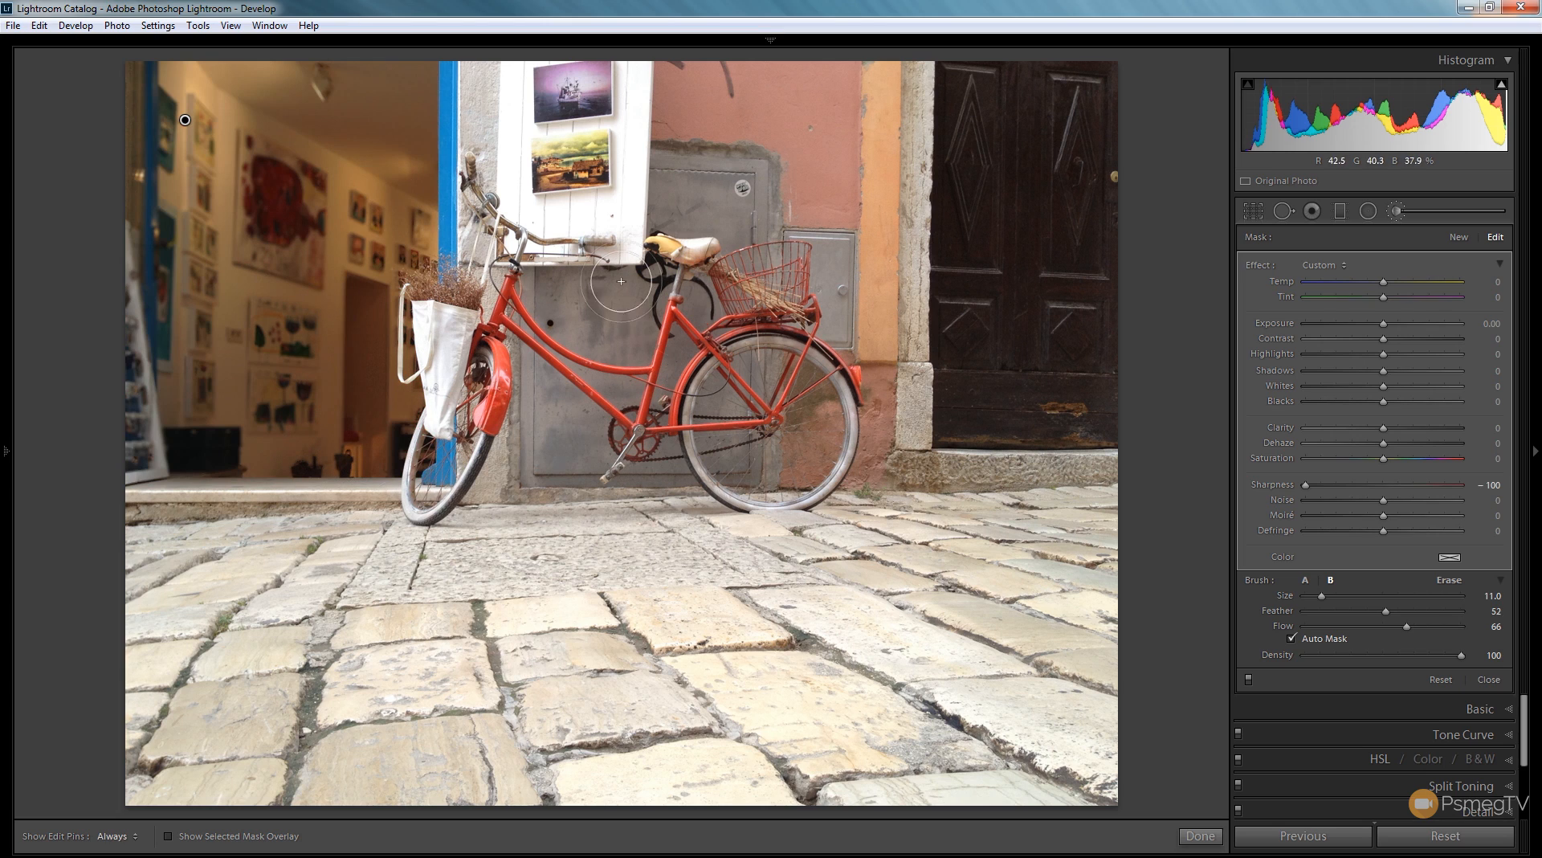
{"action": "left_click_drag", "start_coordinate": [618, 283], "coordinate": [654, 351]}
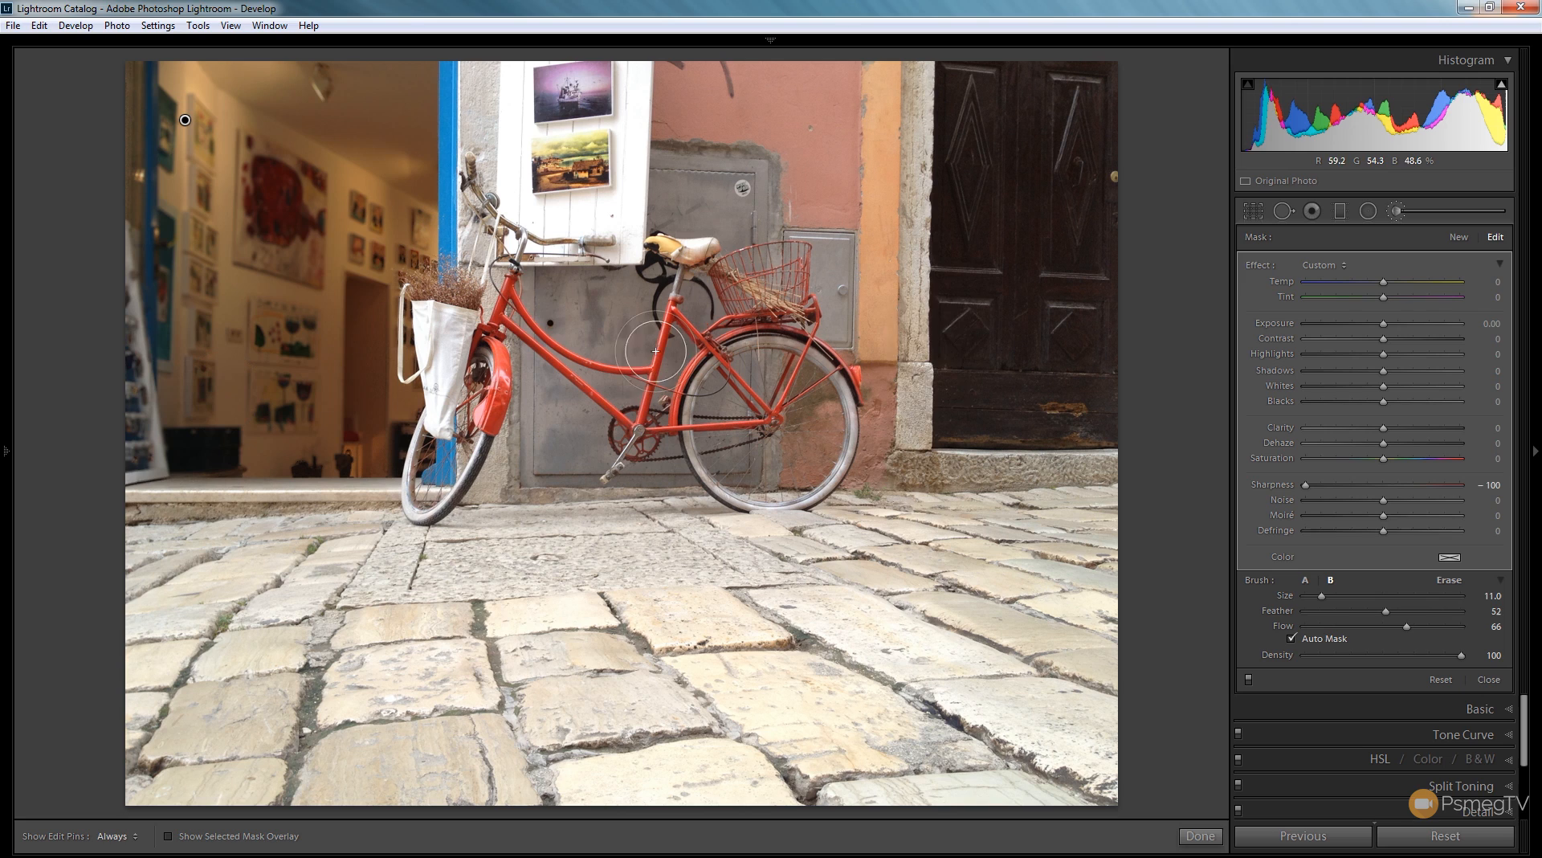
{"action": "mouse_move", "coordinate": [925, 567]}
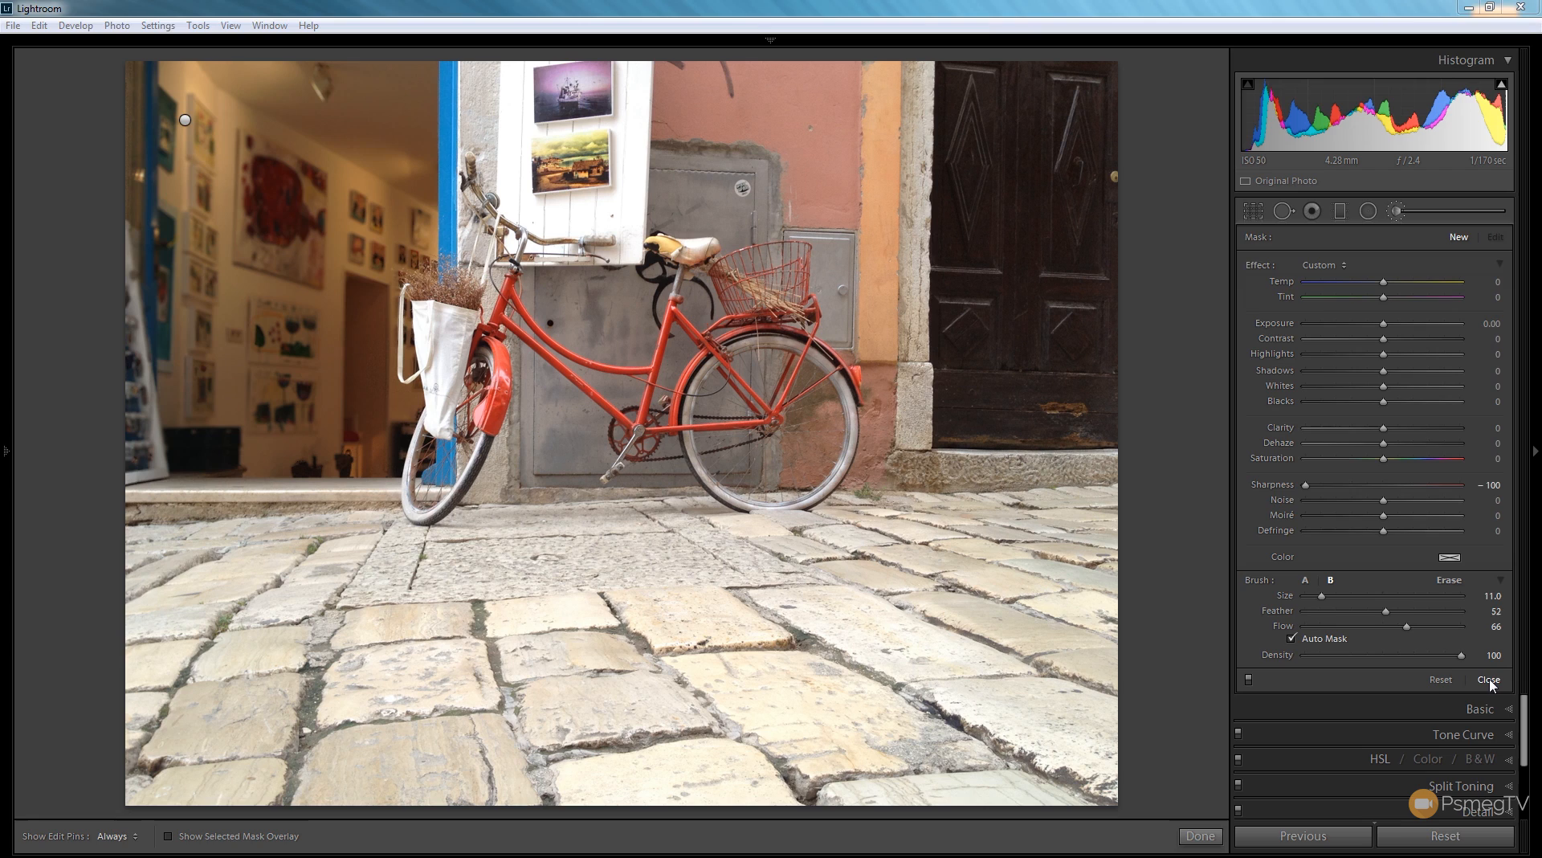
Step: Close the brush adjustment and start a graduated filter for the foreground
{"action": "left_click", "coordinate": [1489, 679]}
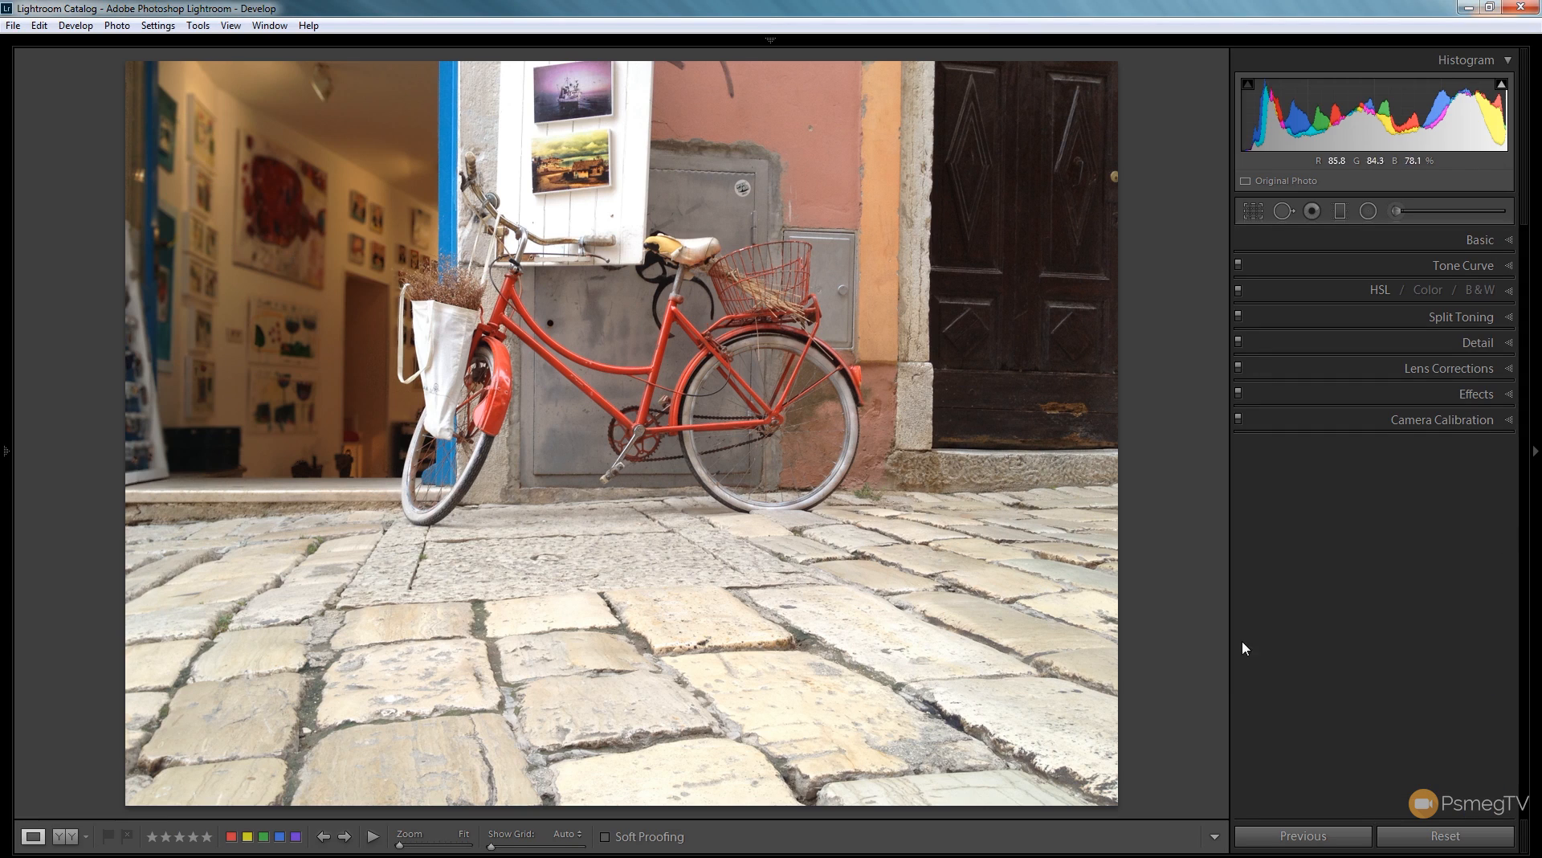
{"action": "mouse_move", "coordinate": [1340, 212]}
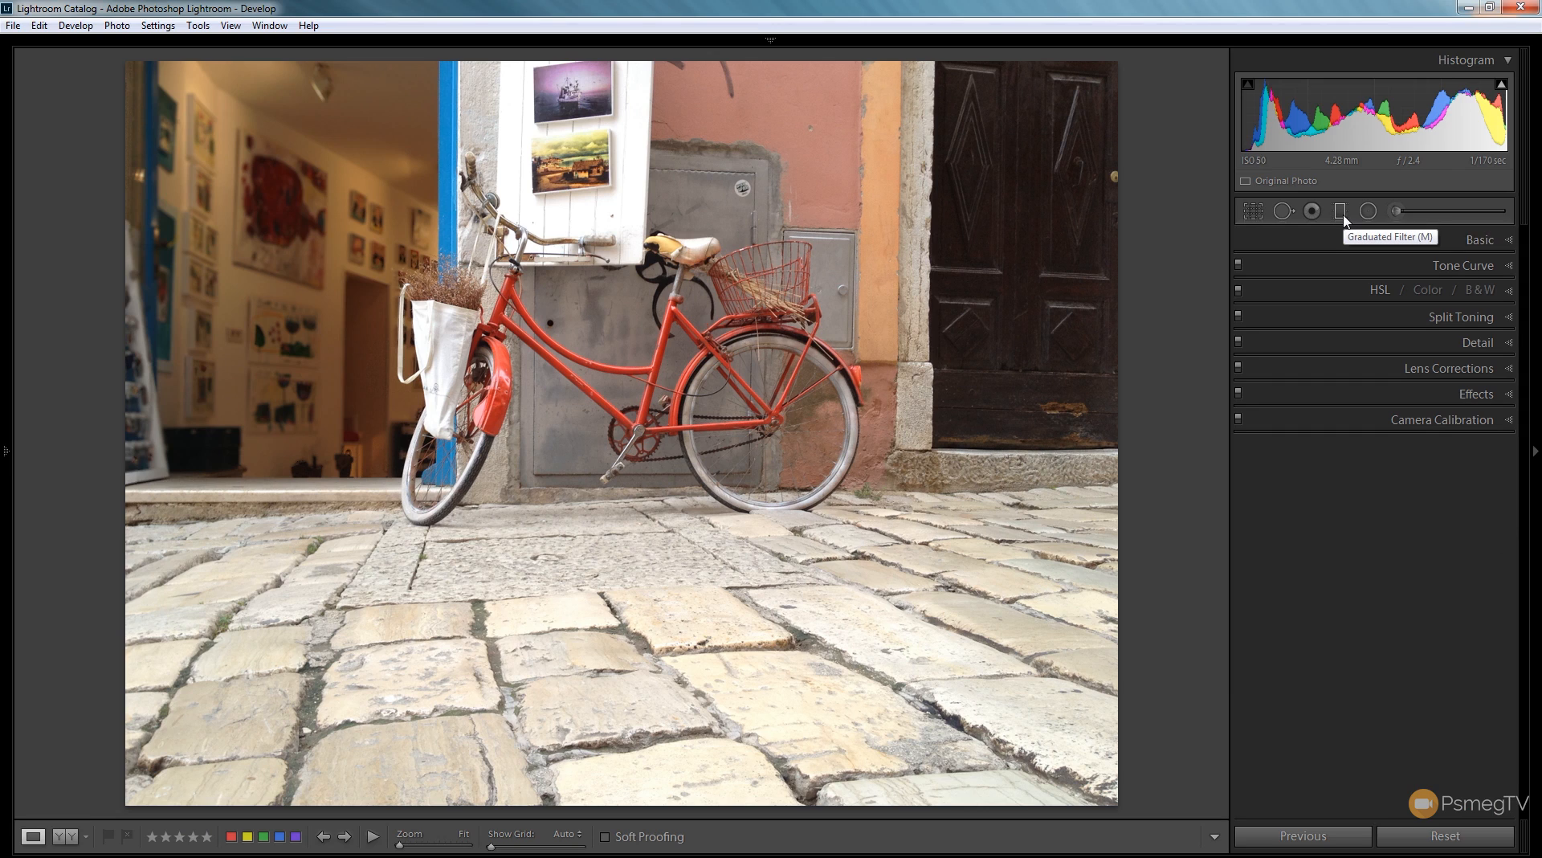
{"action": "left_click", "coordinate": [1339, 210]}
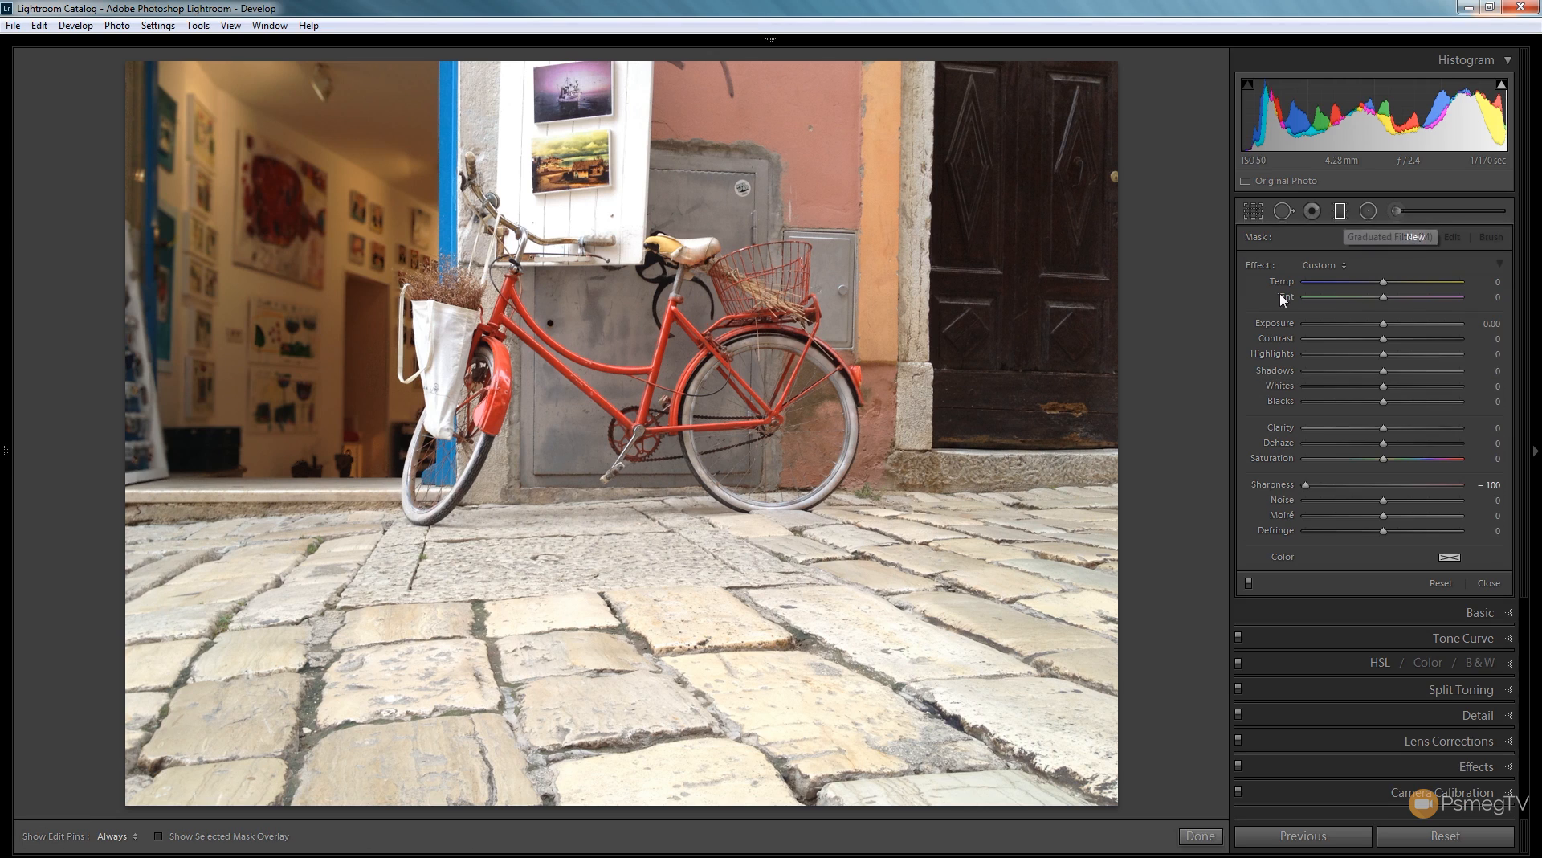
{"action": "mouse_move", "coordinate": [1259, 537]}
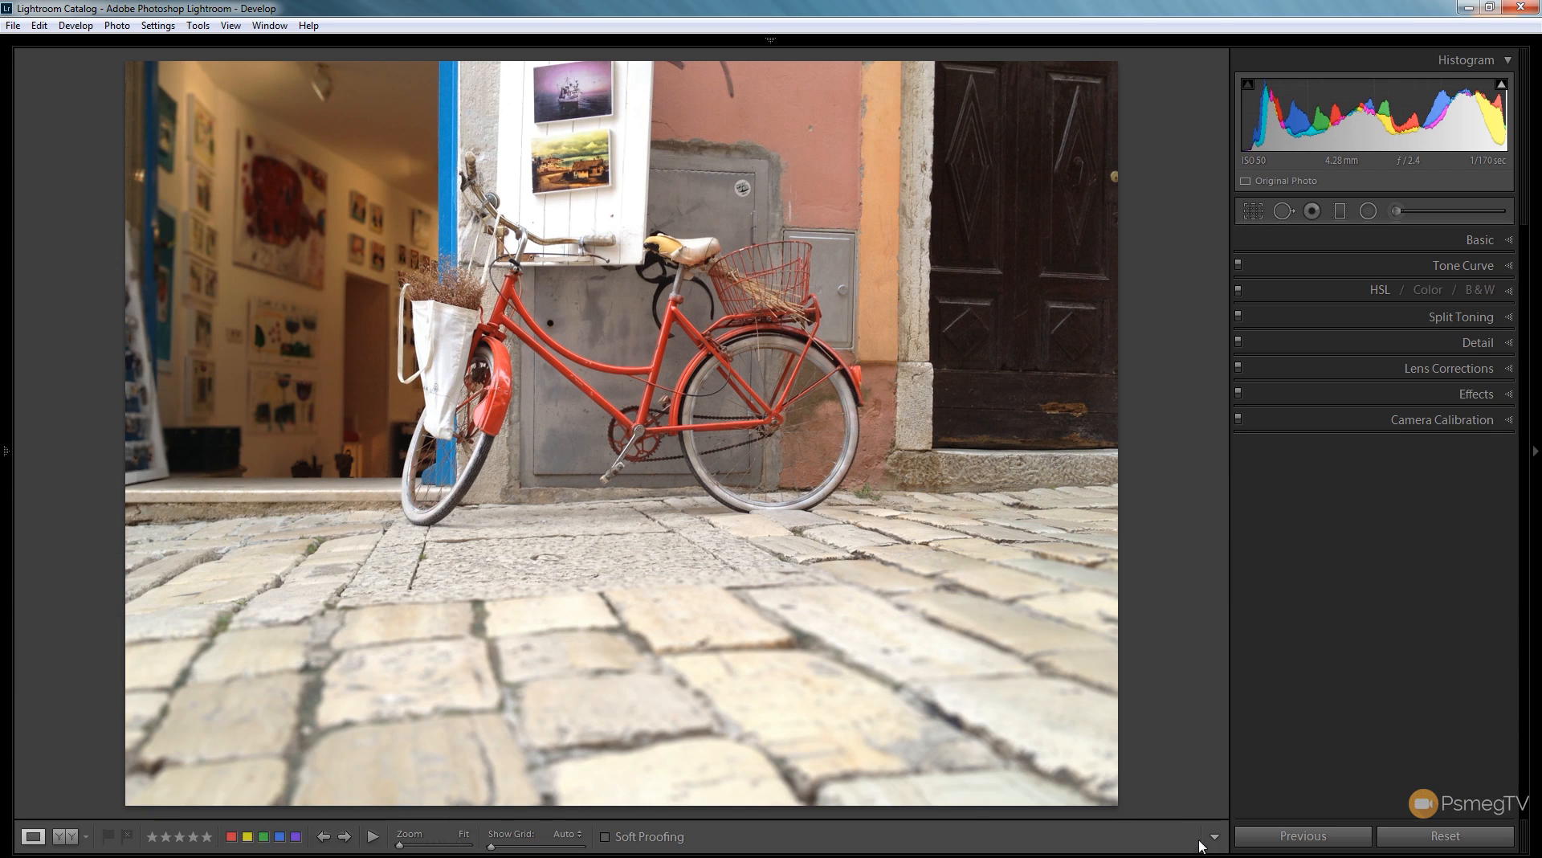
{"action": "mouse_move", "coordinate": [1214, 480]}
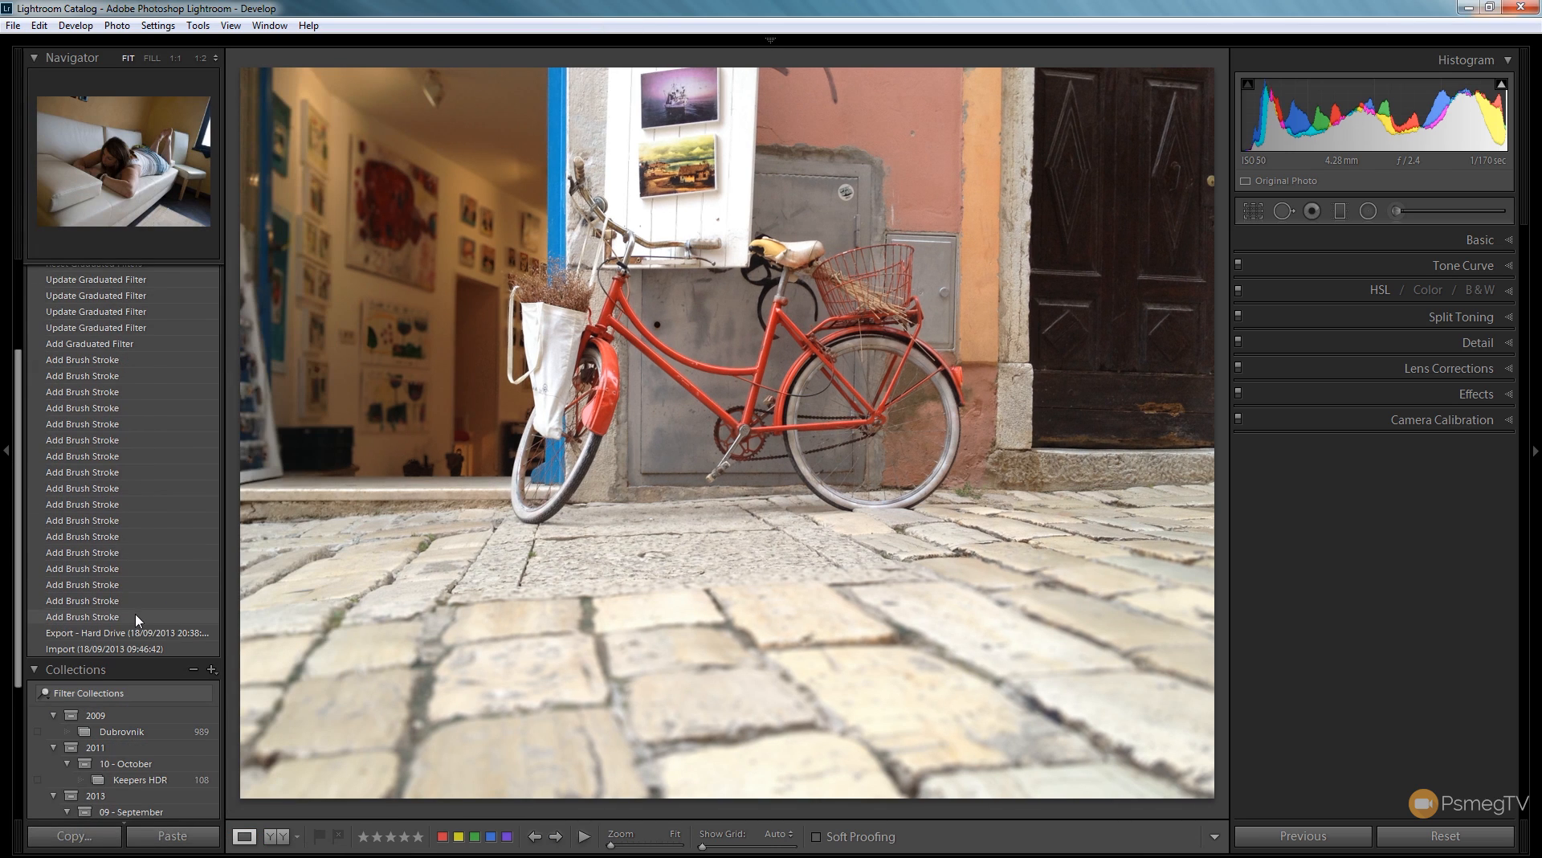
Step: Step back in History to the earlier Export state to view the unblurred photo
{"action": "left_click", "coordinate": [104, 633]}
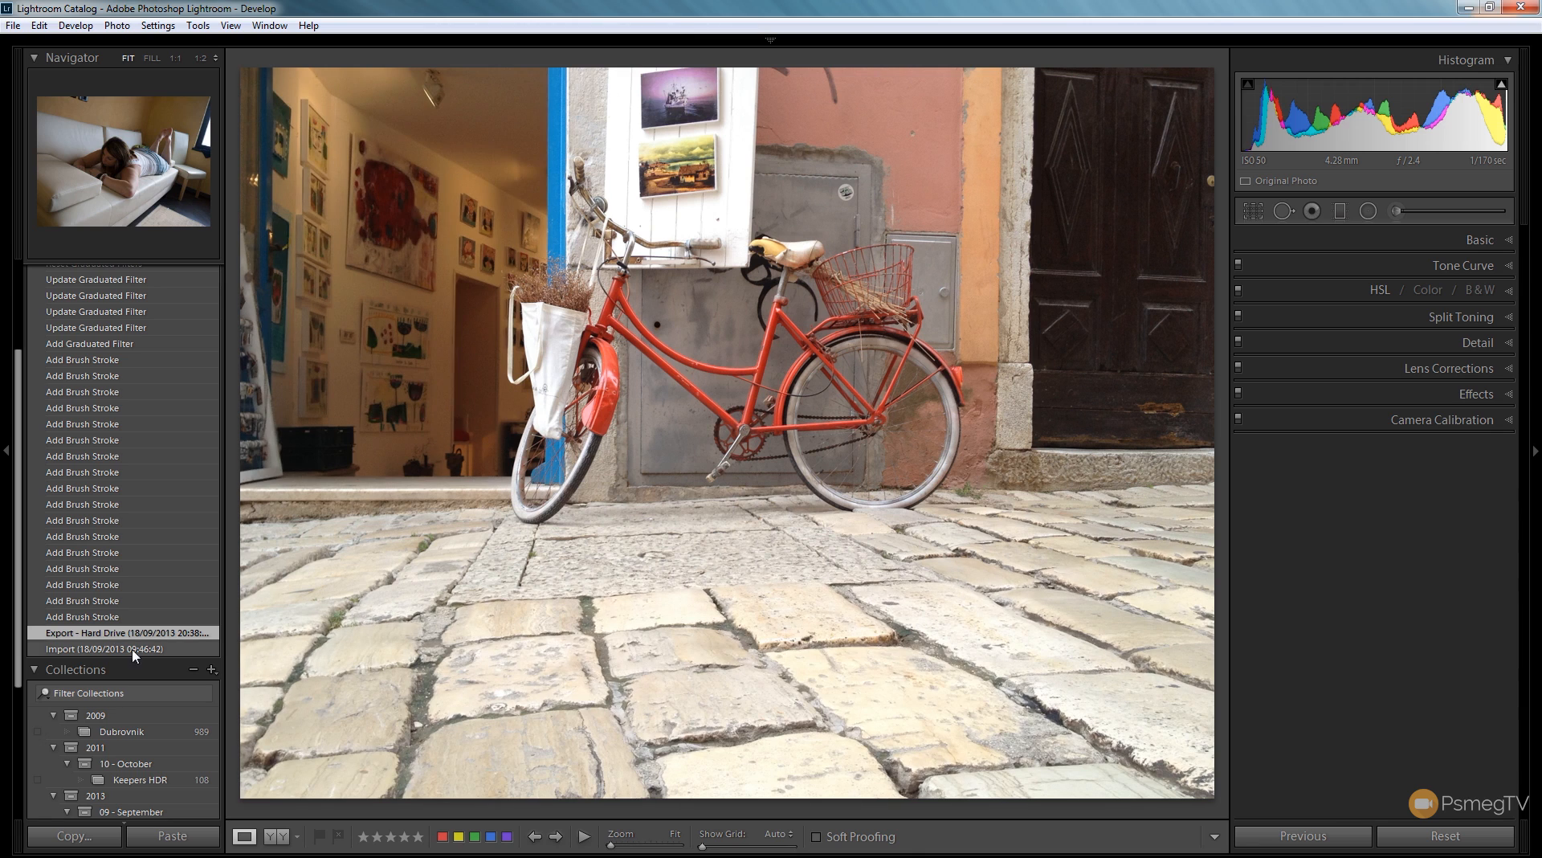